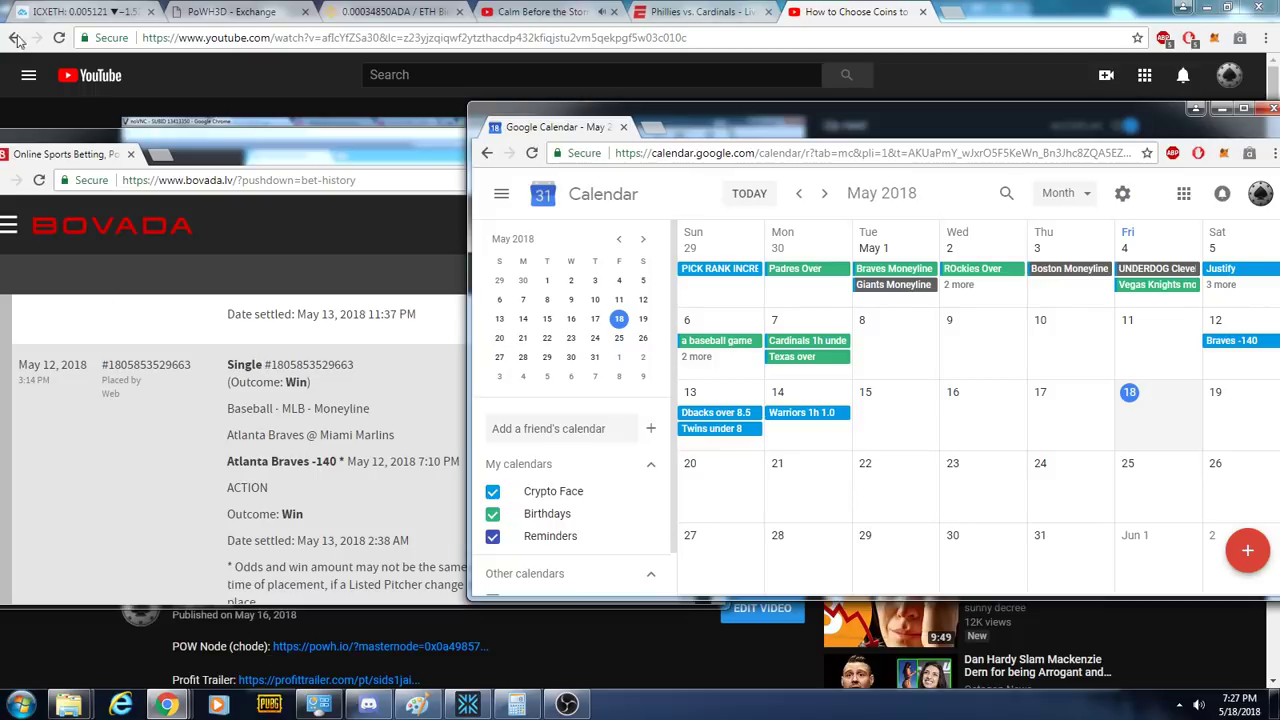
pyautogui.moveTo(177, 518)
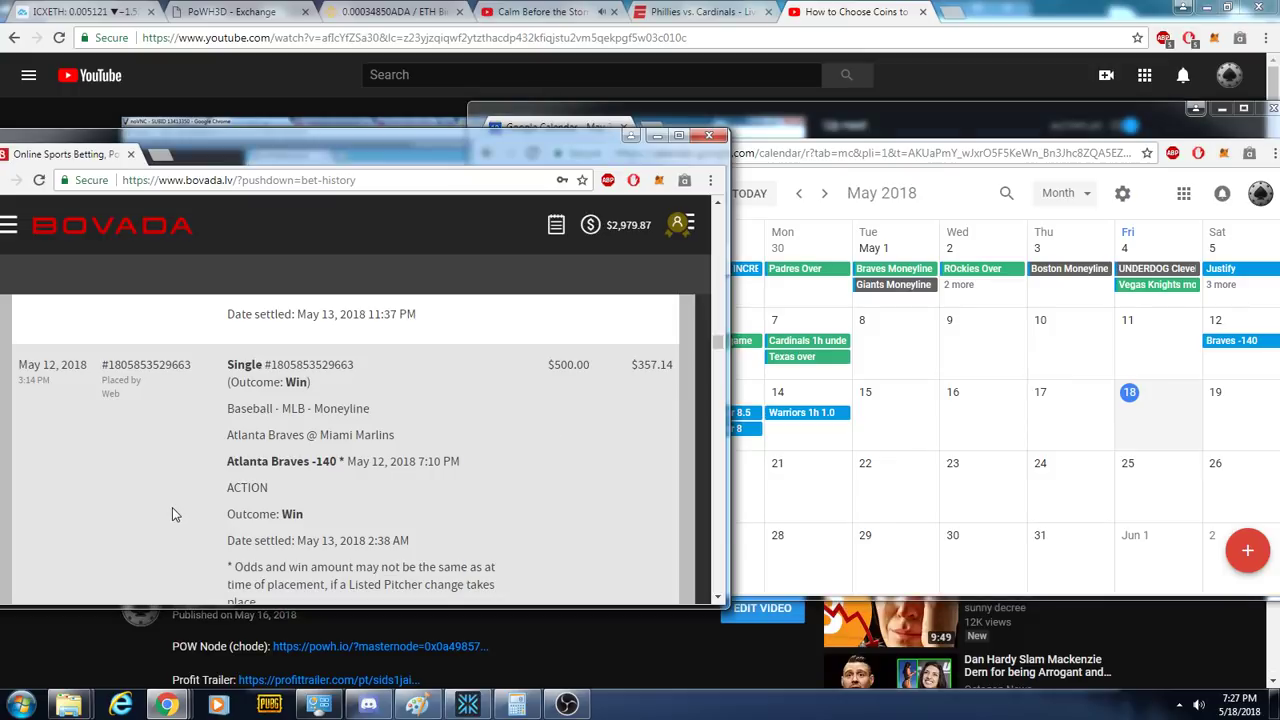
pyautogui.moveTo(770, 405)
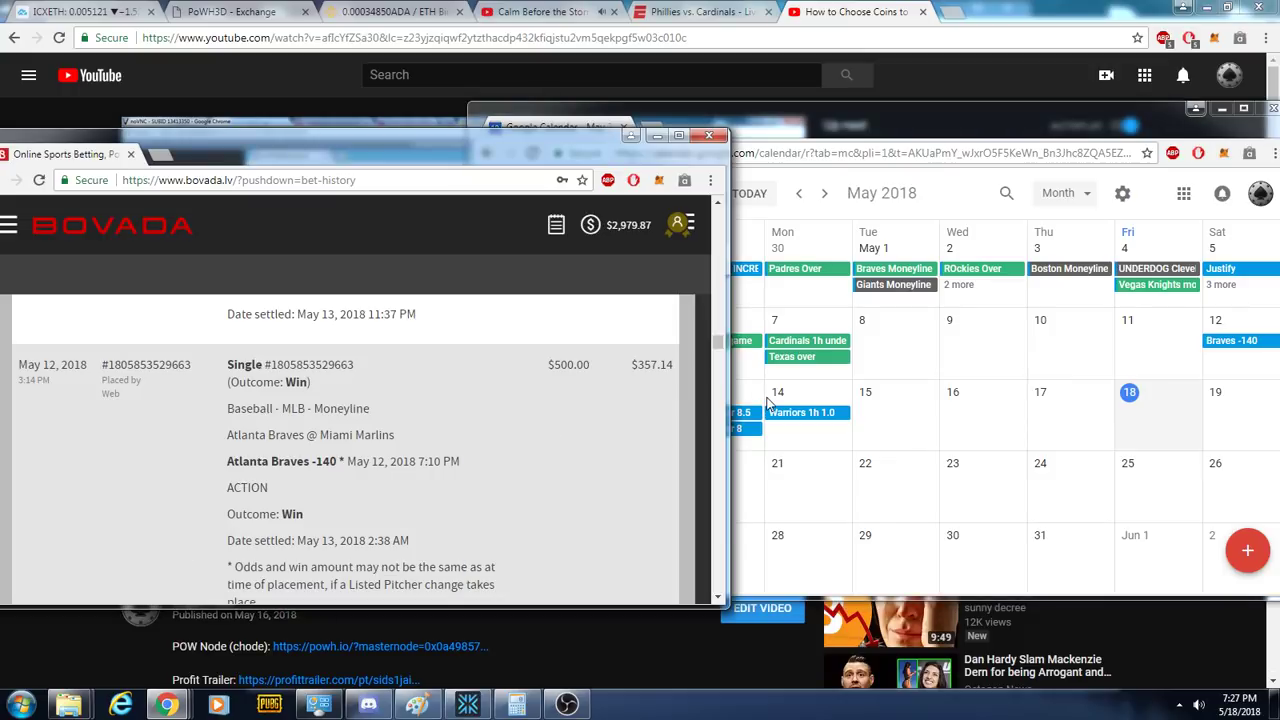
pyautogui.moveTo(793, 216)
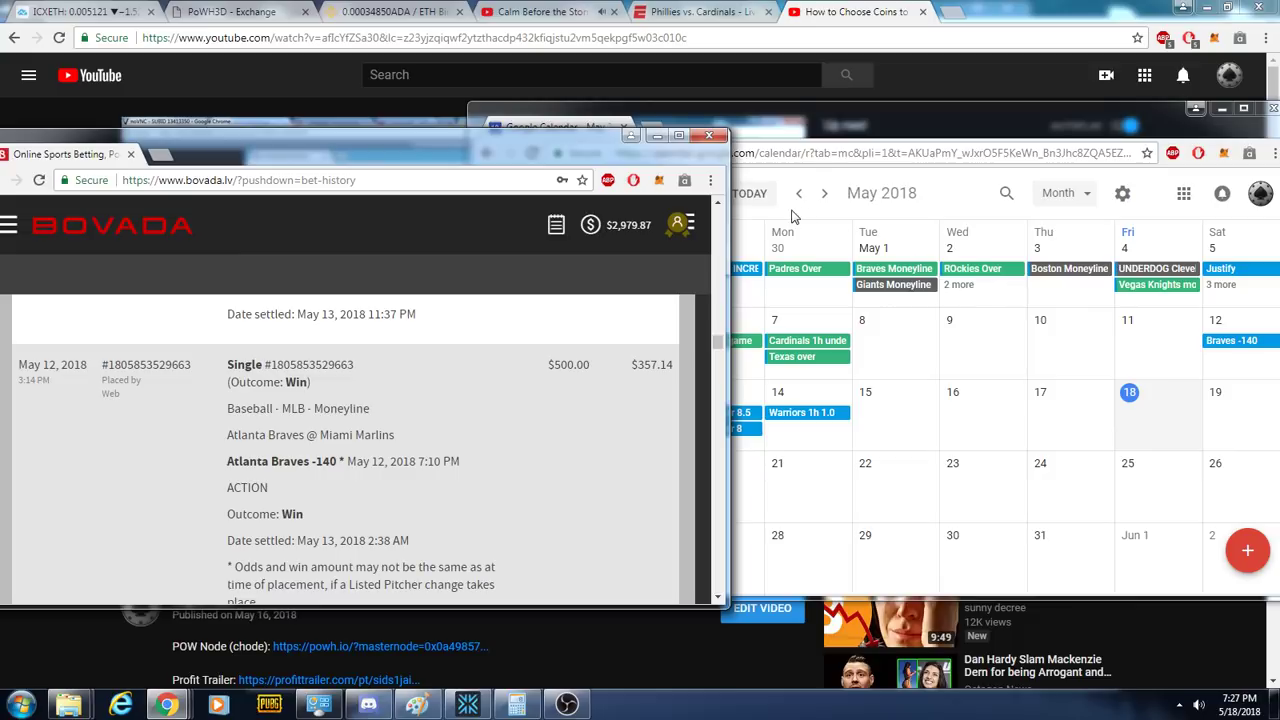
pyautogui.moveTo(799, 193)
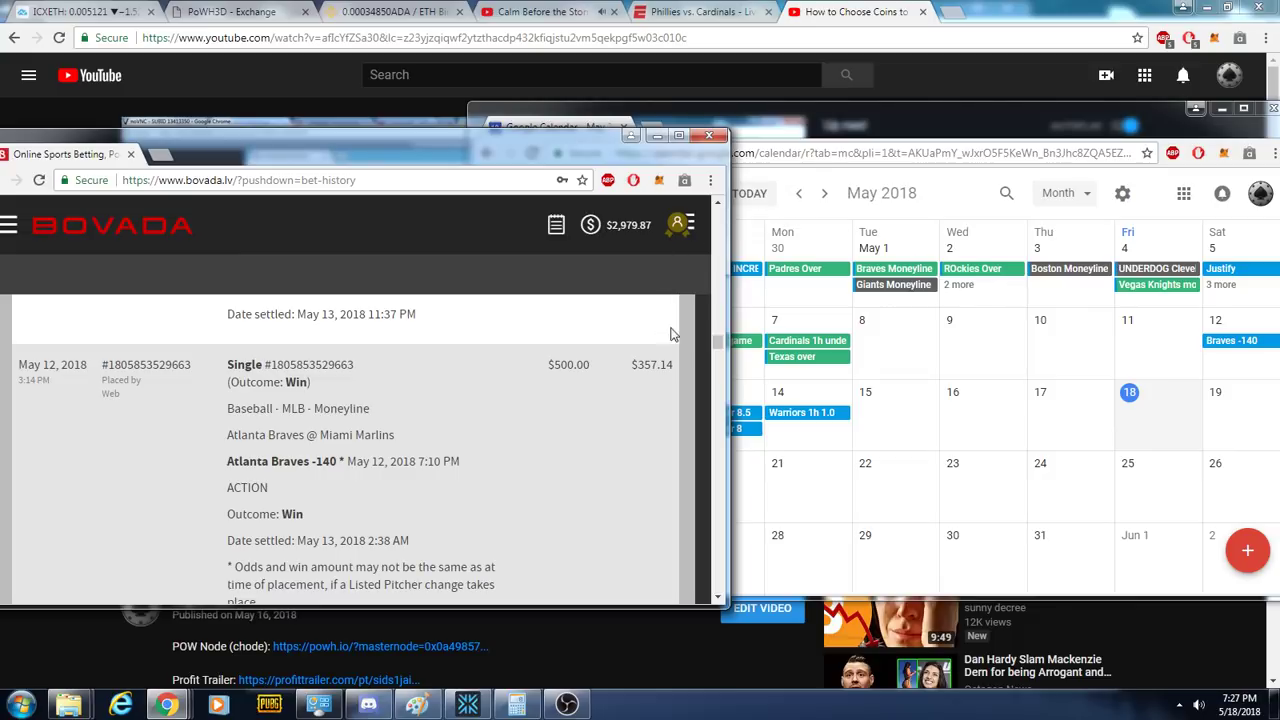
pyautogui.moveTo(670, 357)
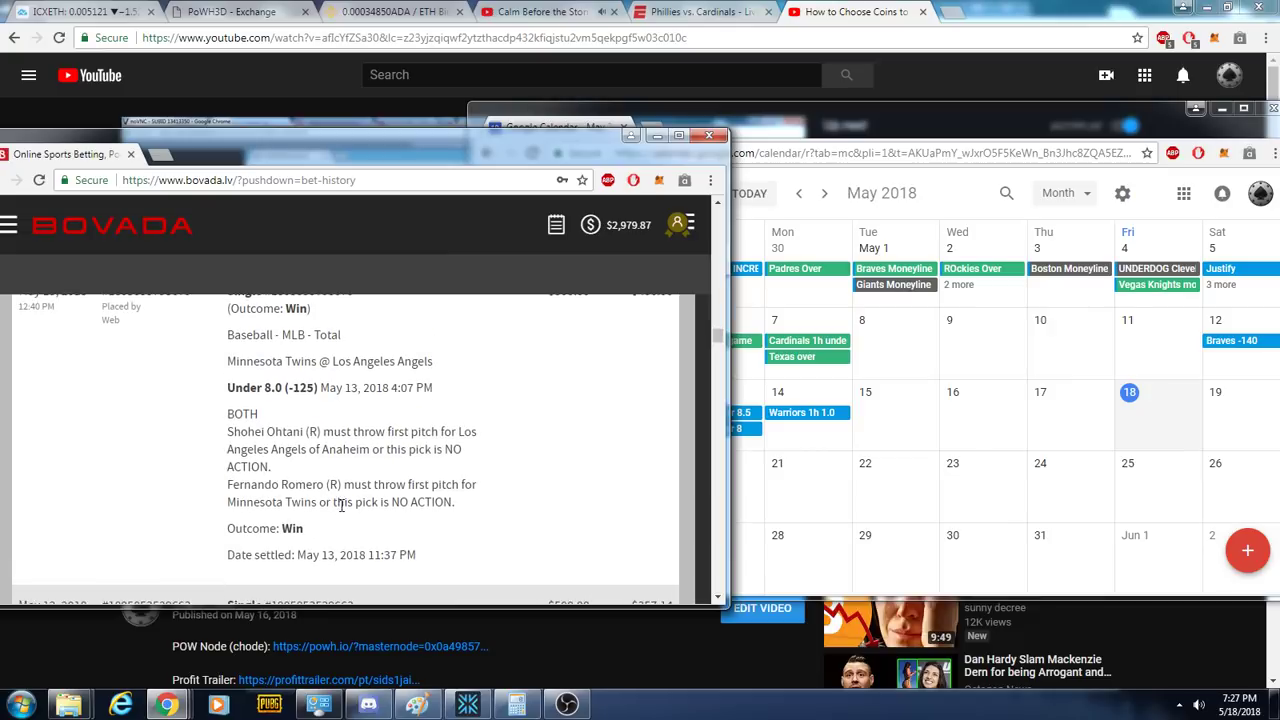
# Scroll the Bovada bet history to the winning $500 Braves -140 moneyline bet
pyautogui.scroll(-3)
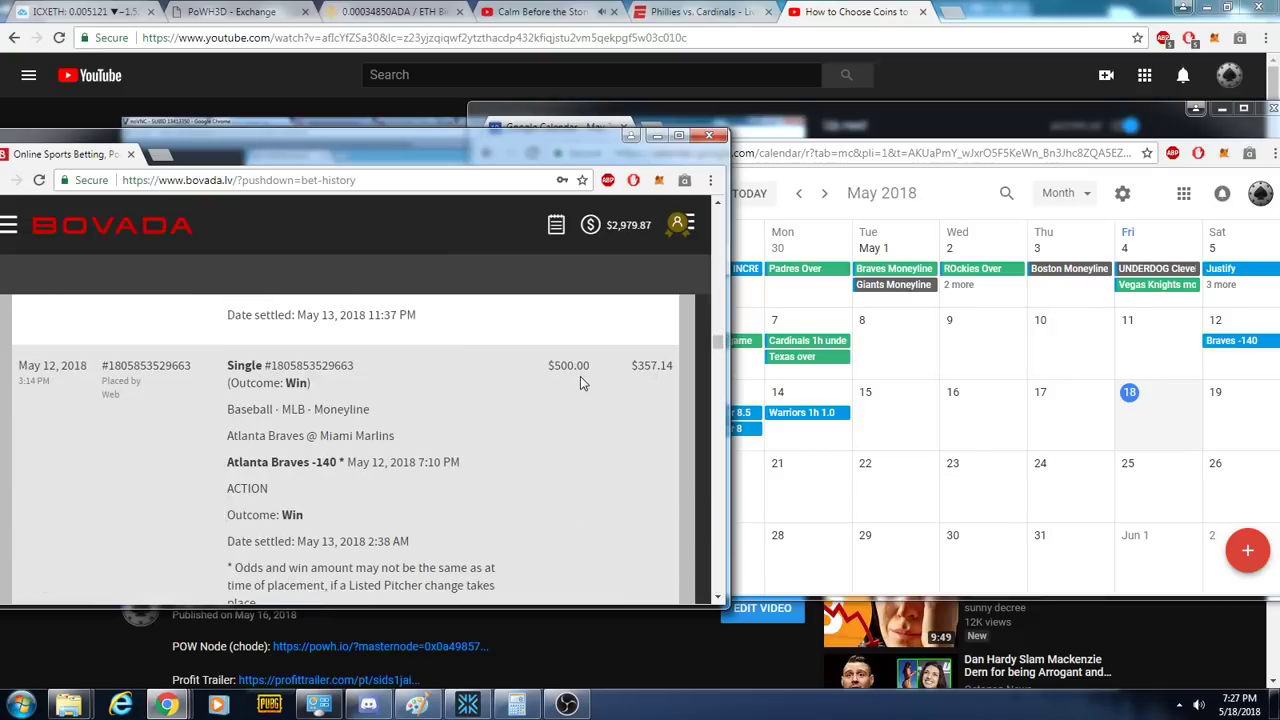
pyautogui.moveTo(458, 341)
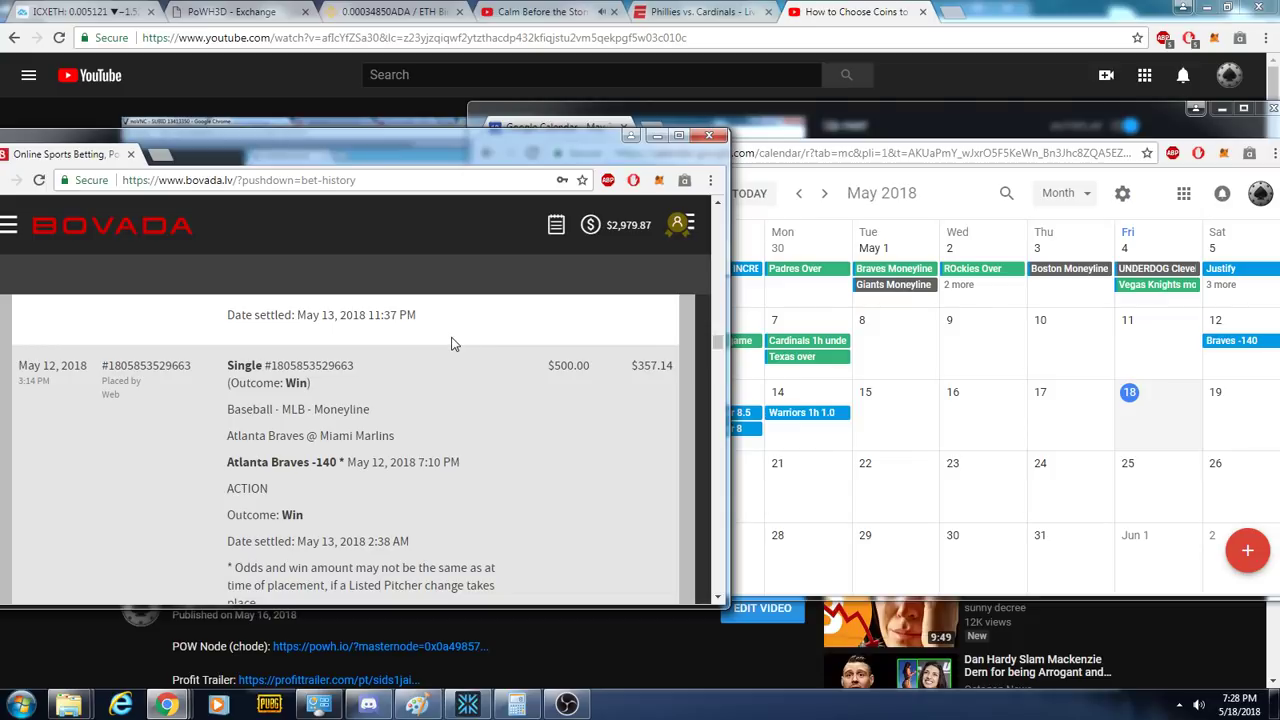
pyautogui.moveTo(415, 338)
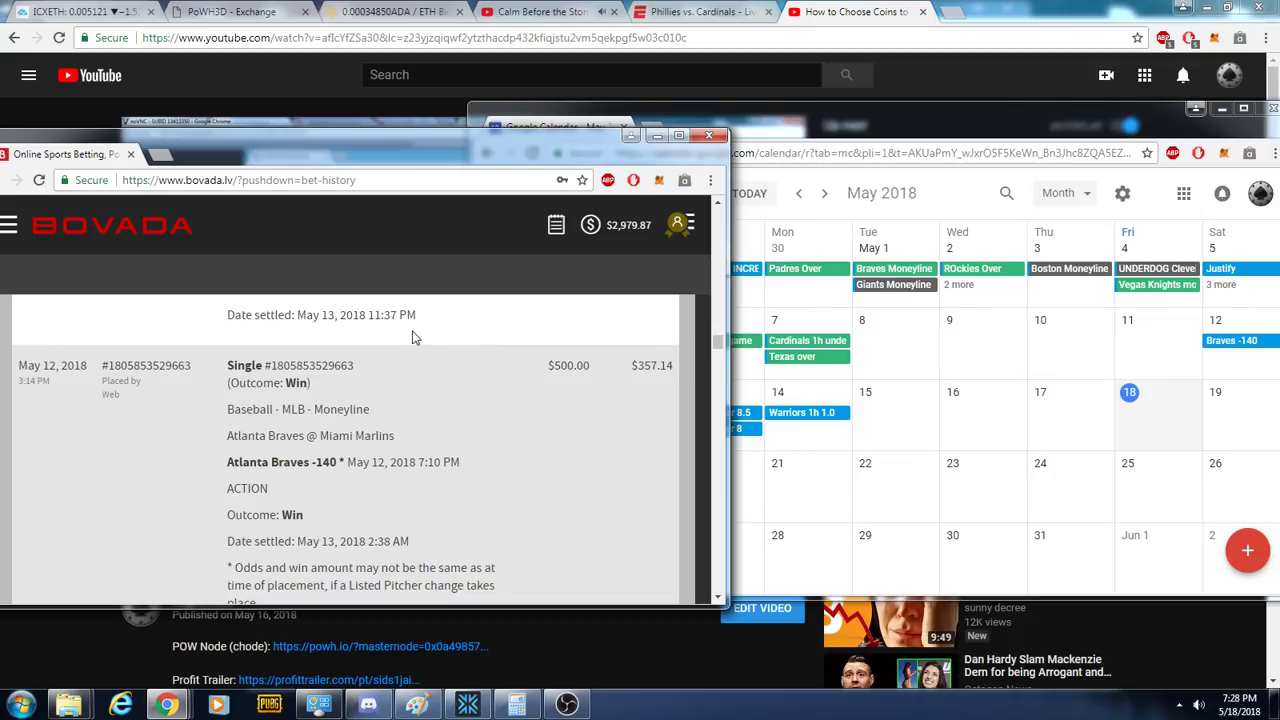
pyautogui.moveTo(417, 337)
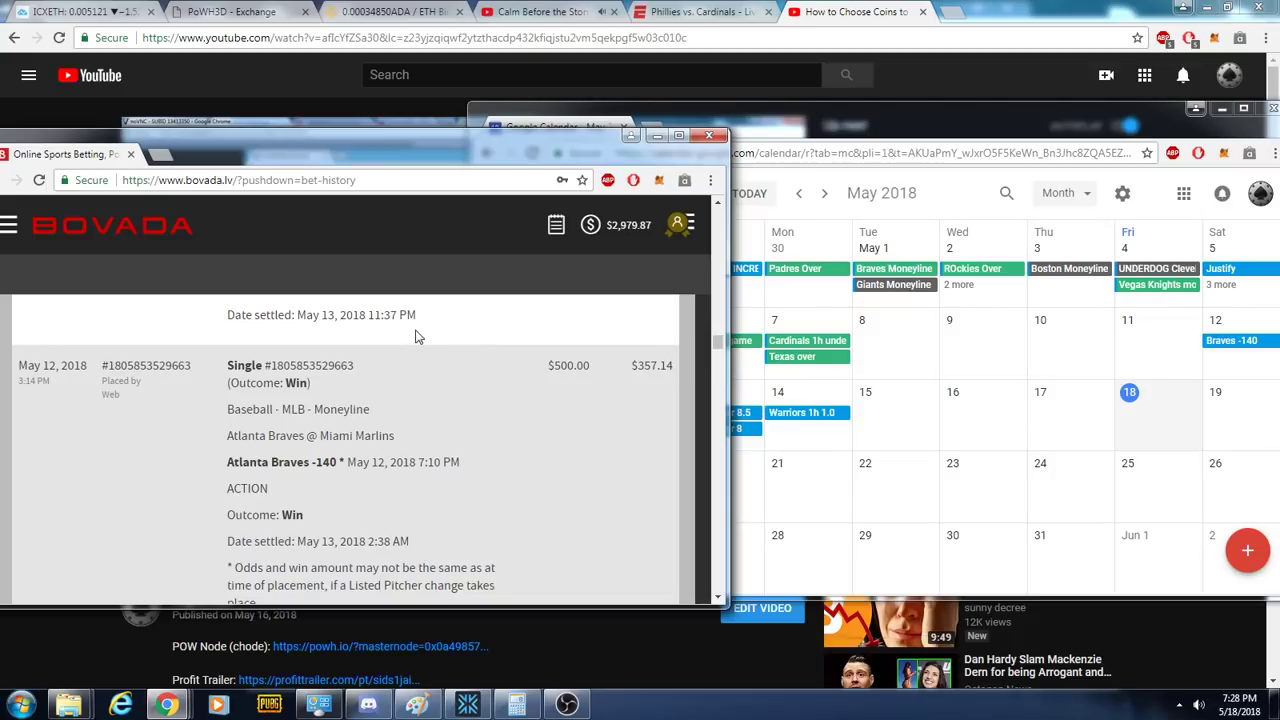
pyautogui.moveTo(529, 425)
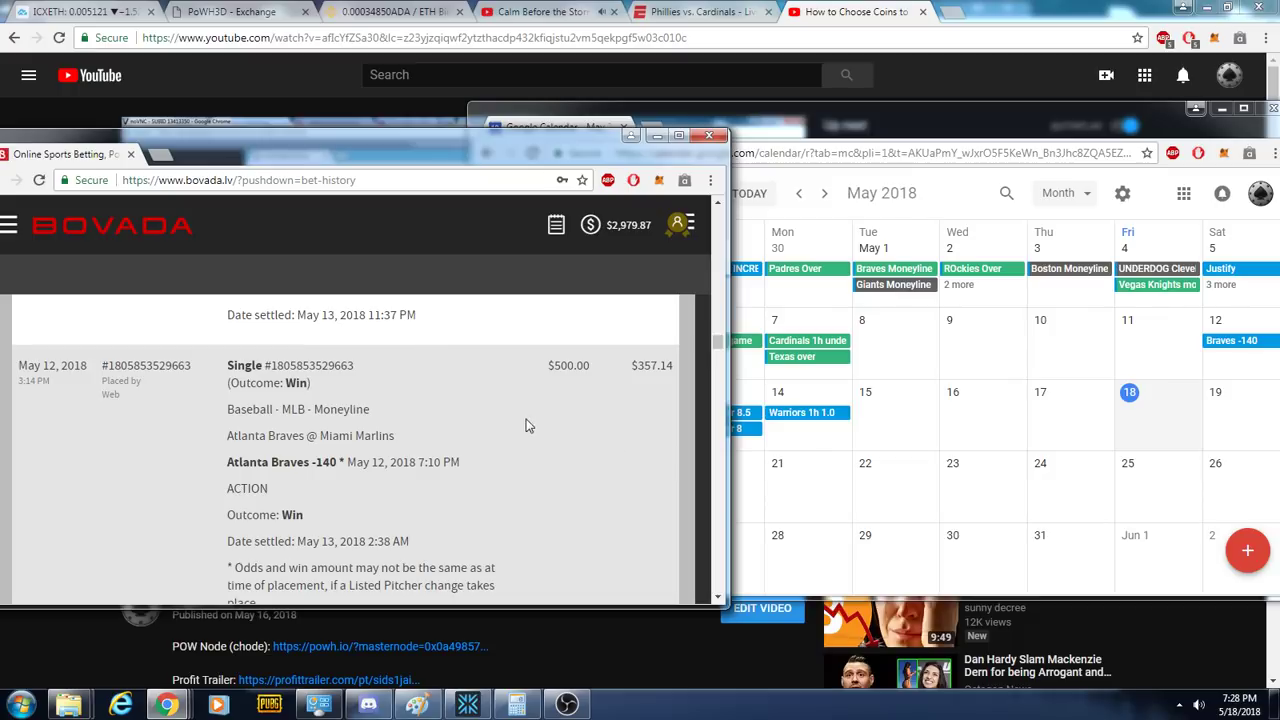
# Scroll the bet history down to the May 15 Giants -132 win paying $568.18
pyautogui.scroll(-3)
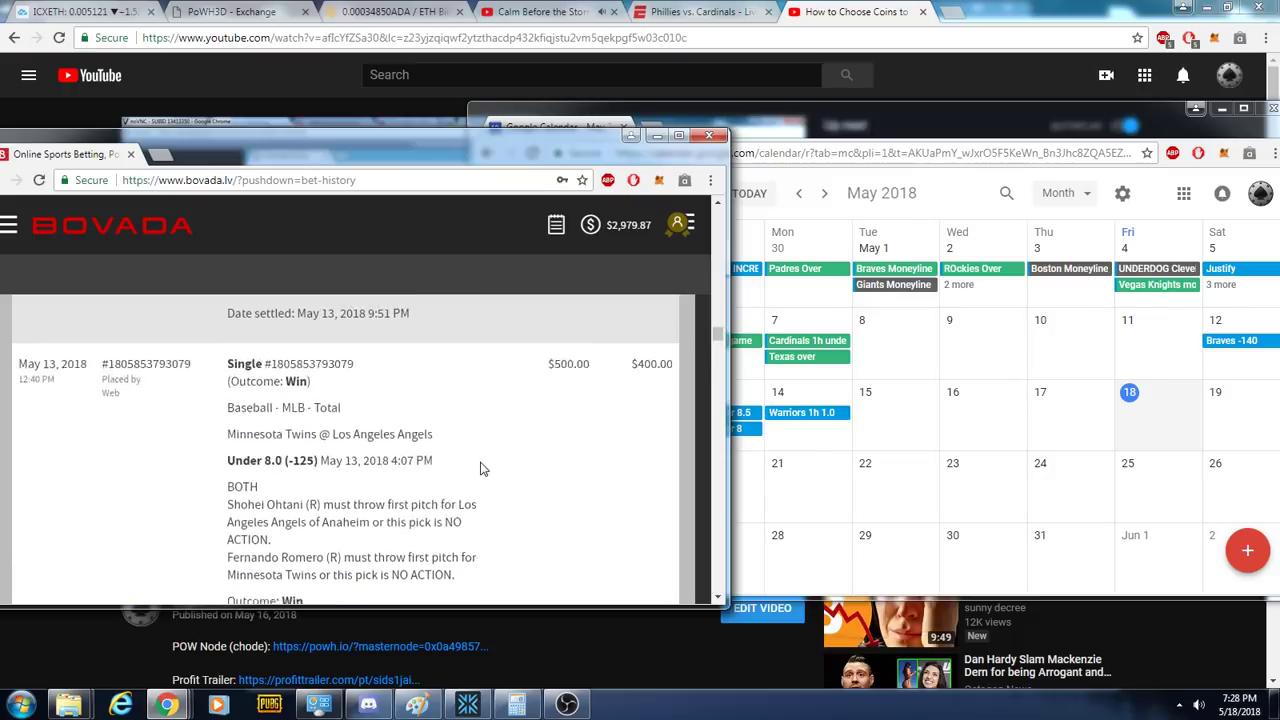
pyautogui.scroll(-3)
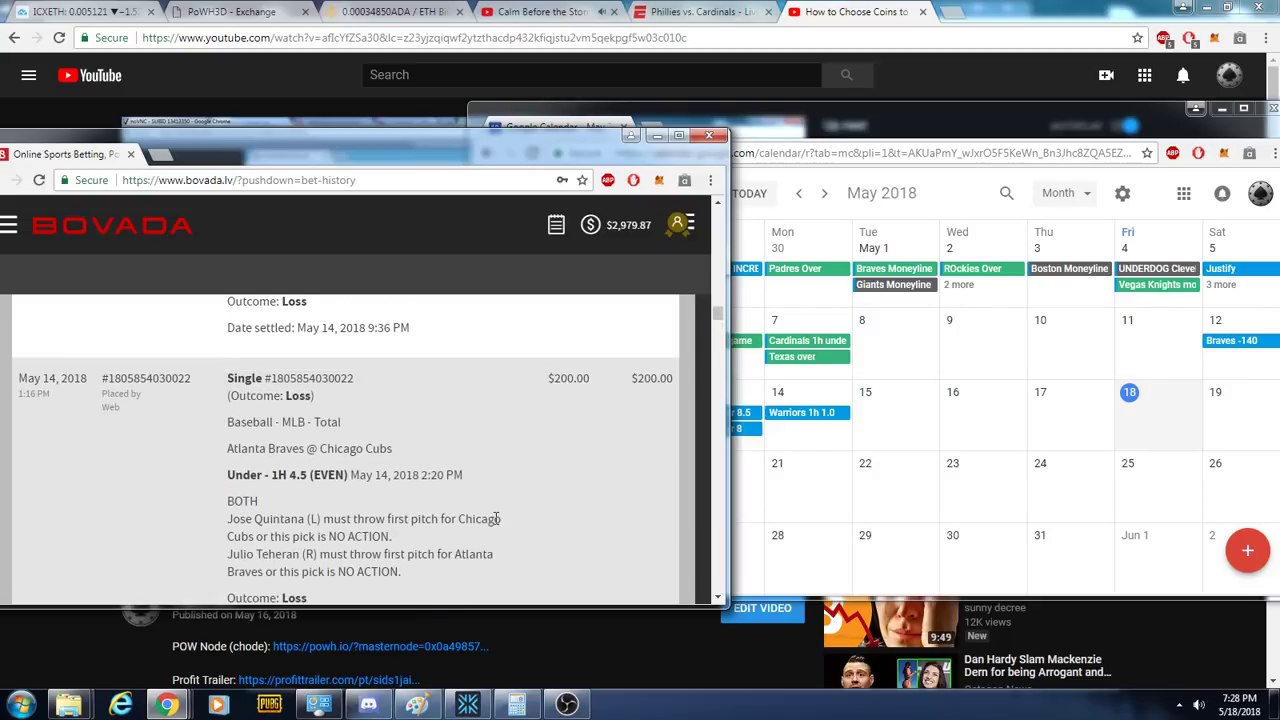
pyautogui.scroll(-3)
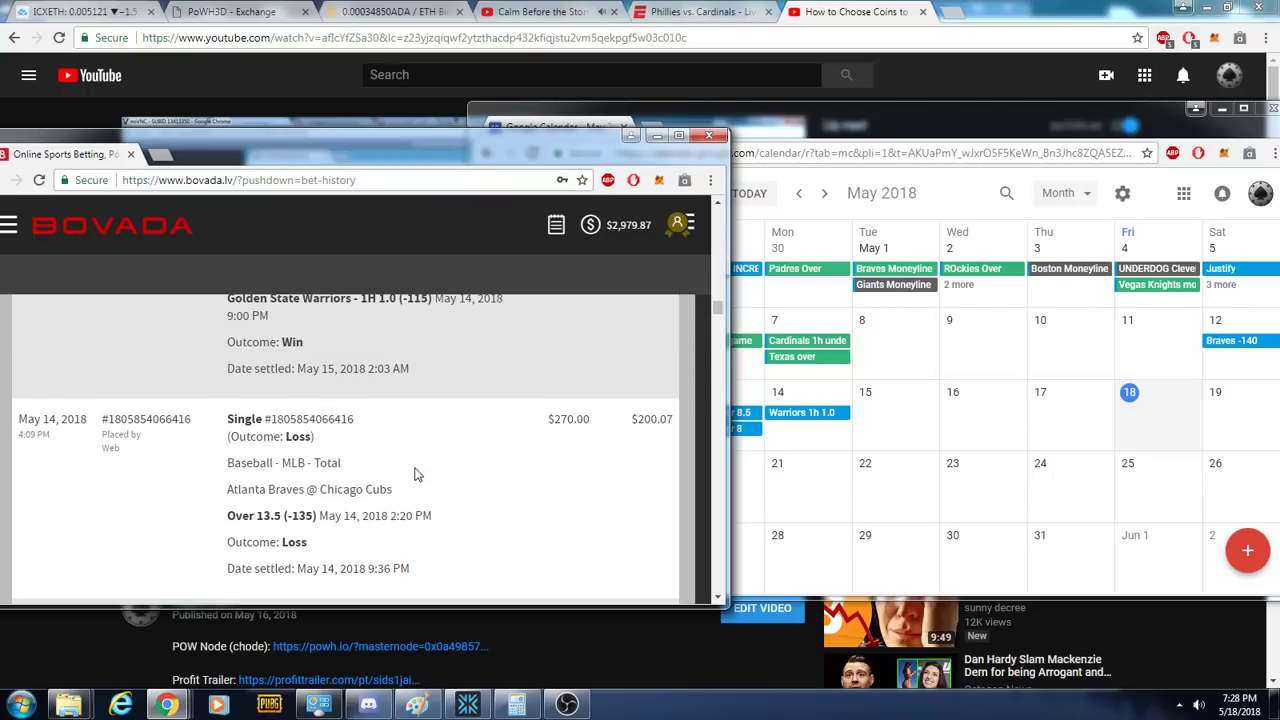
pyautogui.scroll(-3)
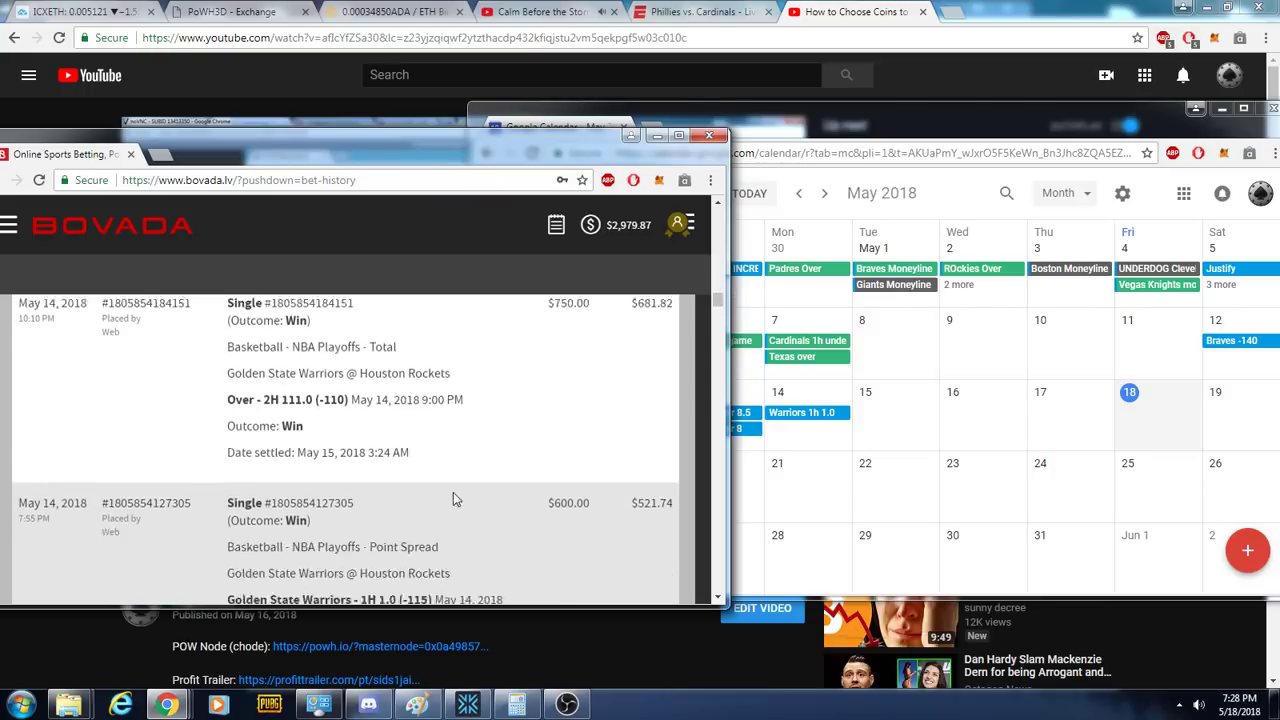
pyautogui.scroll(-3)
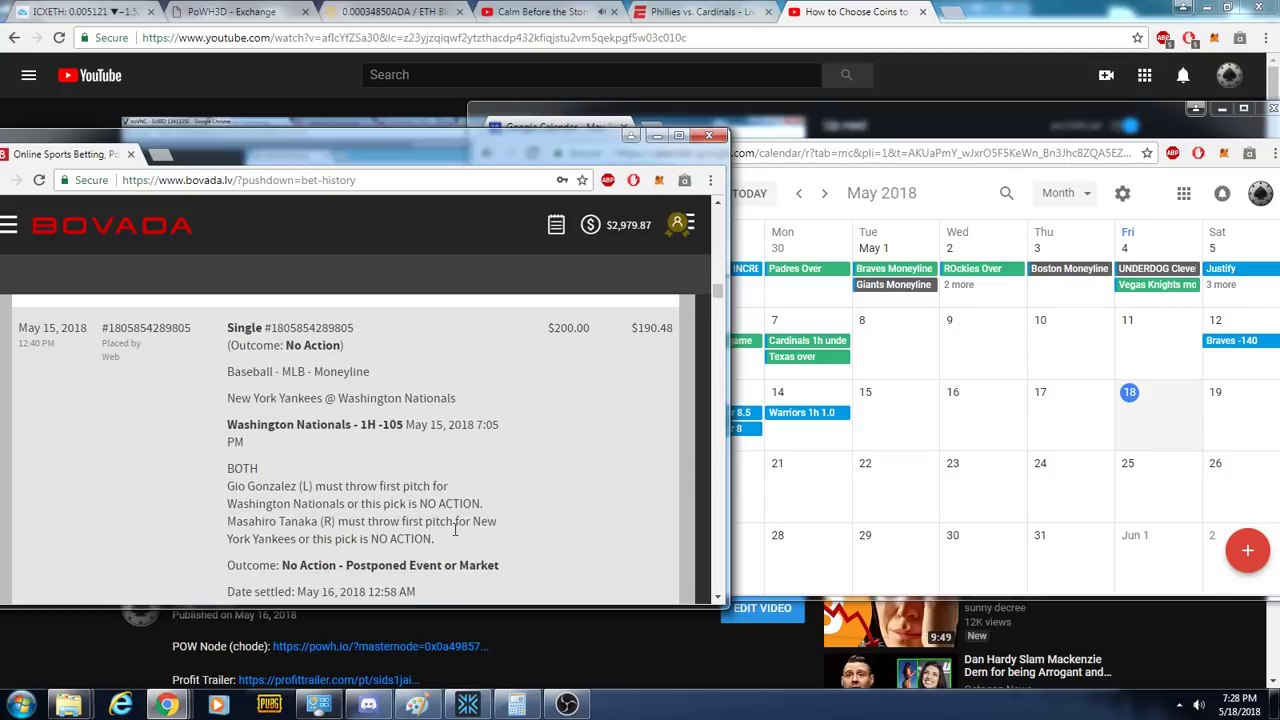
pyautogui.scroll(-3)
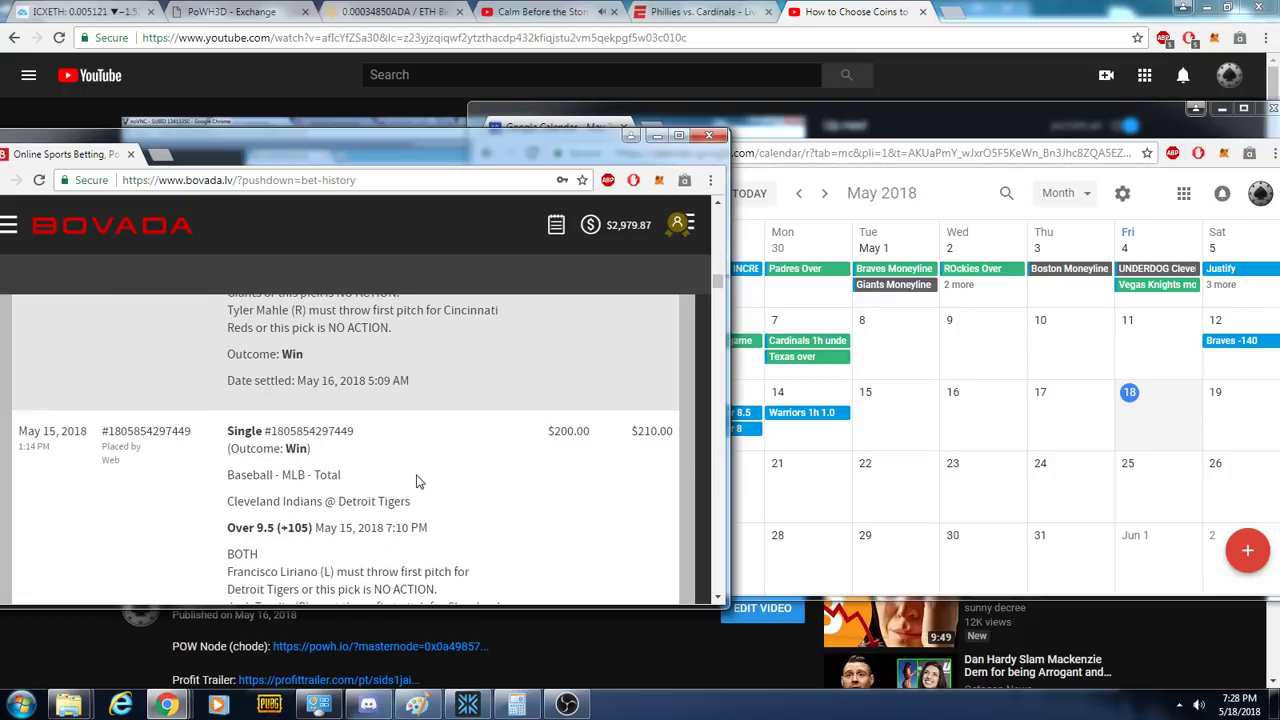
pyautogui.scroll(-3)
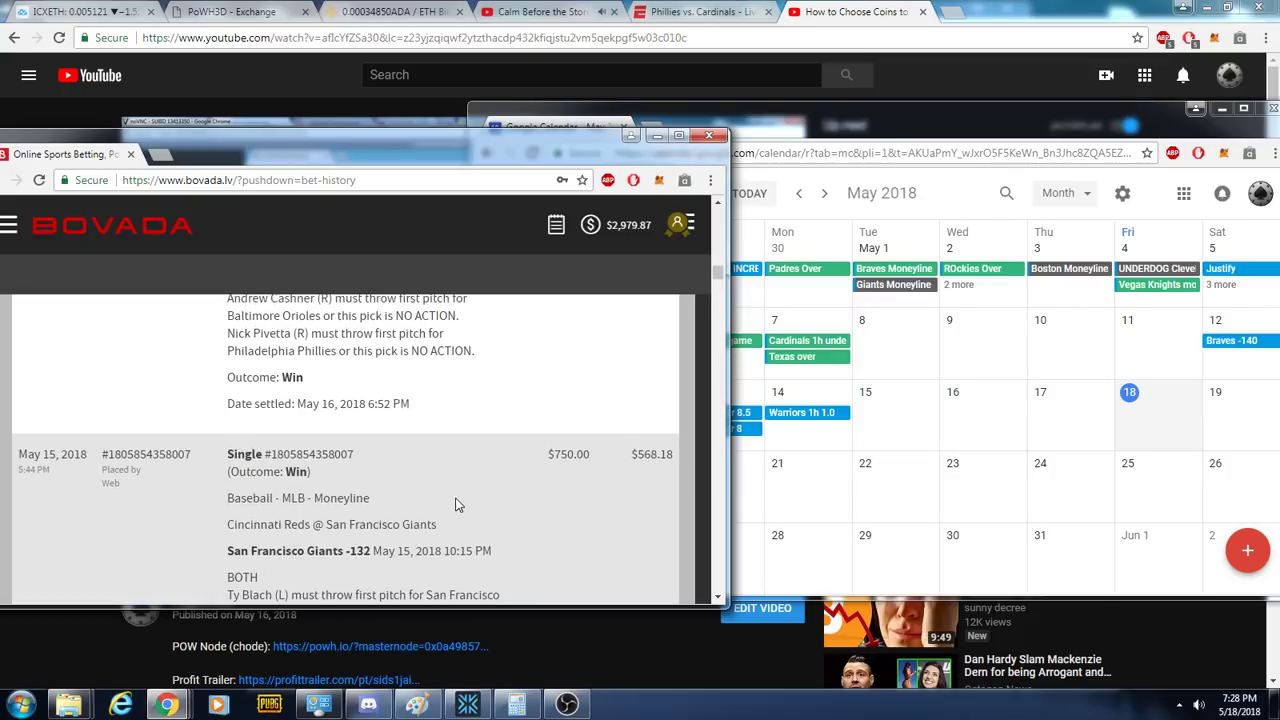
pyautogui.moveTo(413, 492)
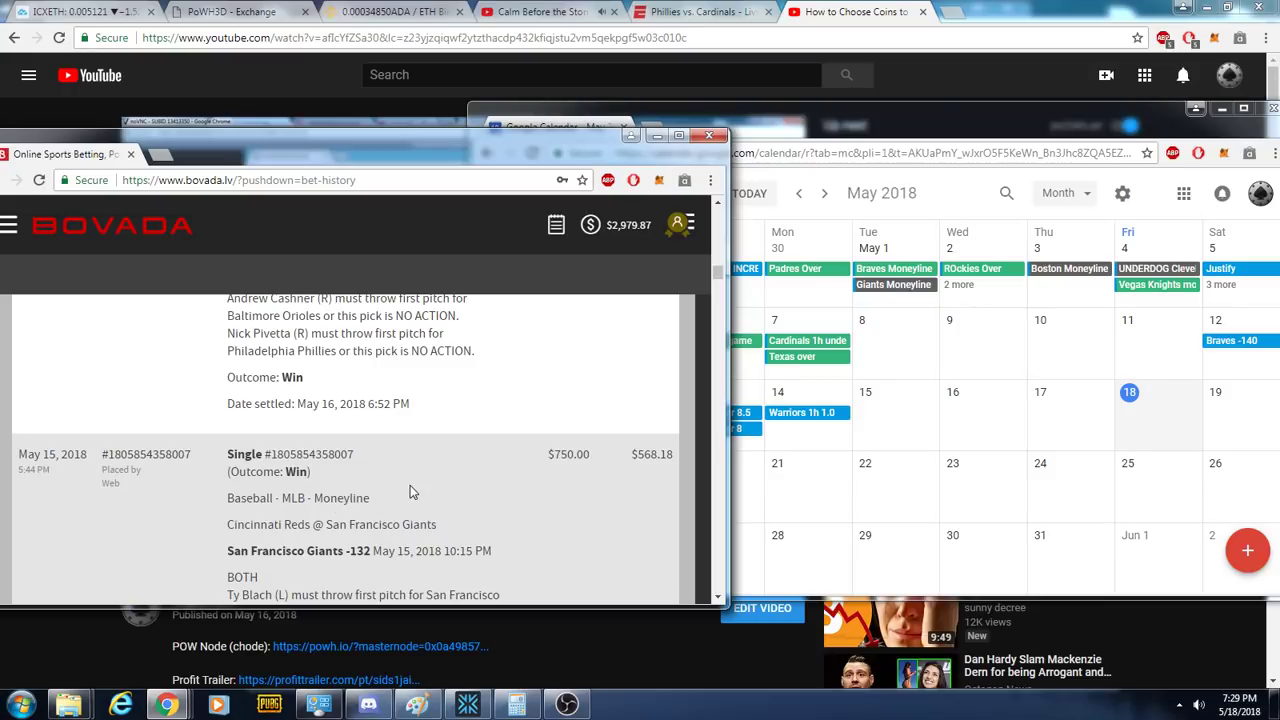
pyautogui.scroll(-3)
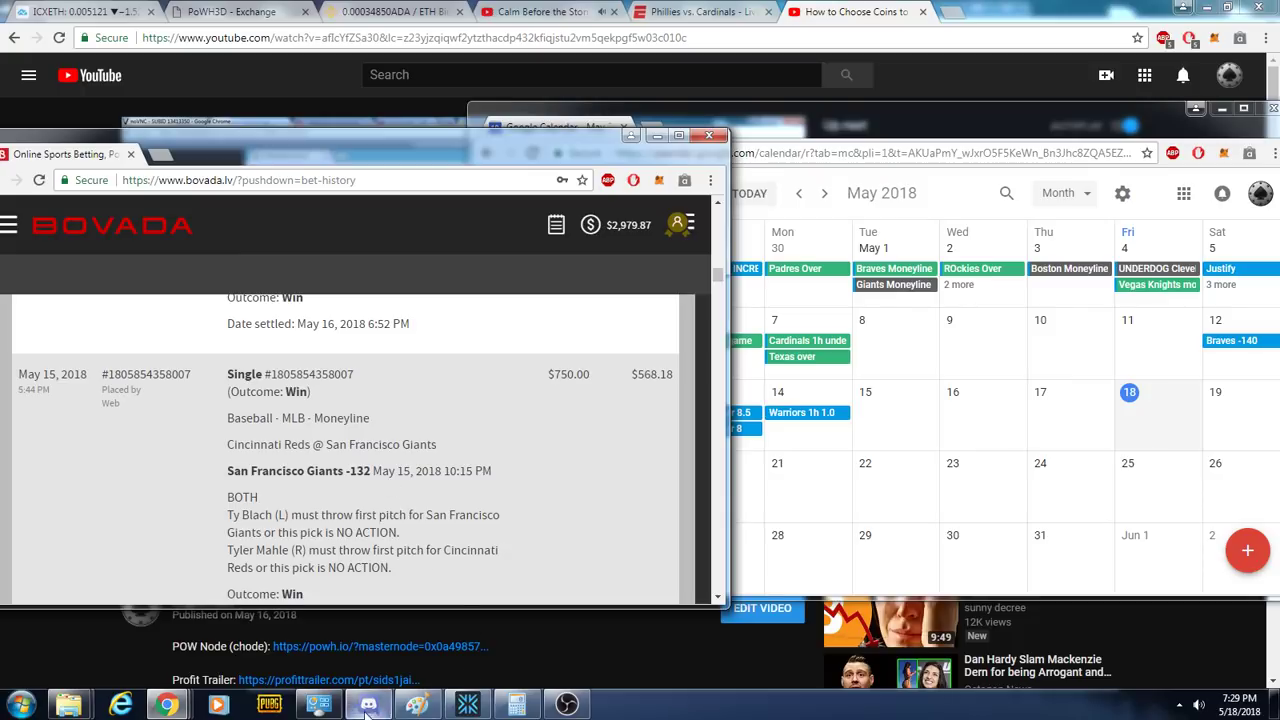
# Minimize Discord and scroll the history to the May 16 Warriors @ Rockets Over 225.0 win
pyautogui.click(368, 705)
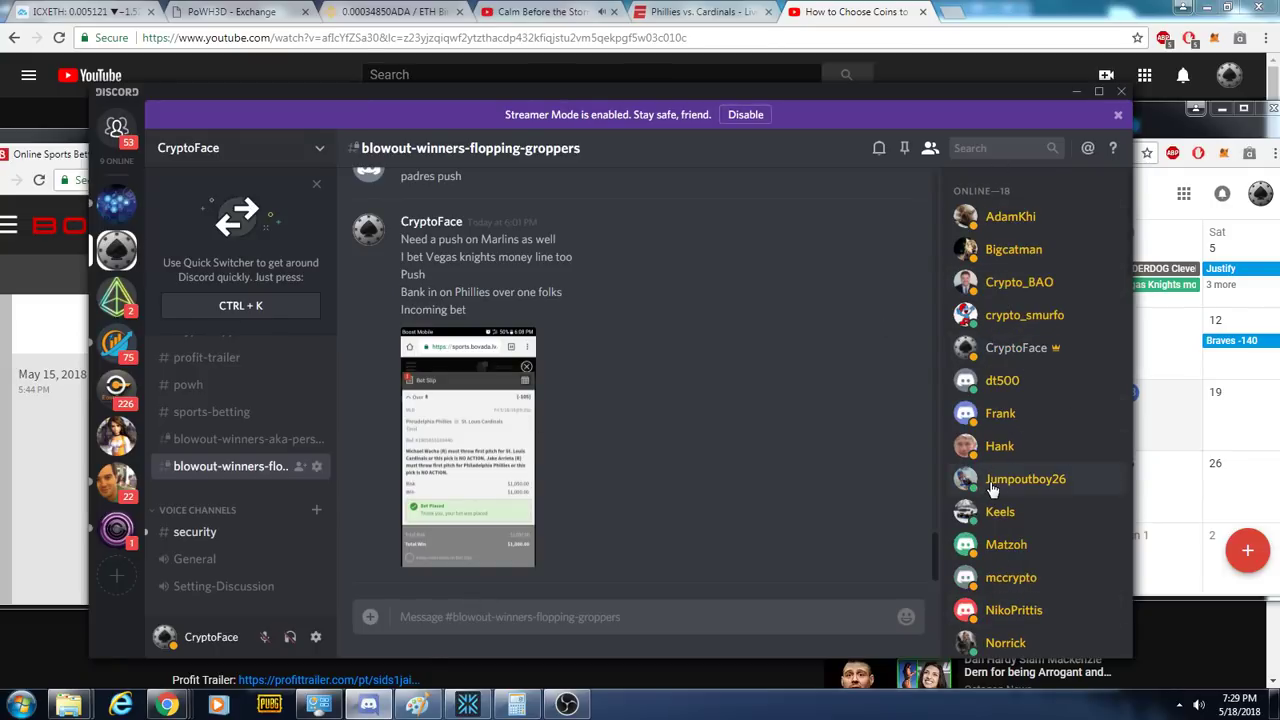
pyautogui.scroll(-3)
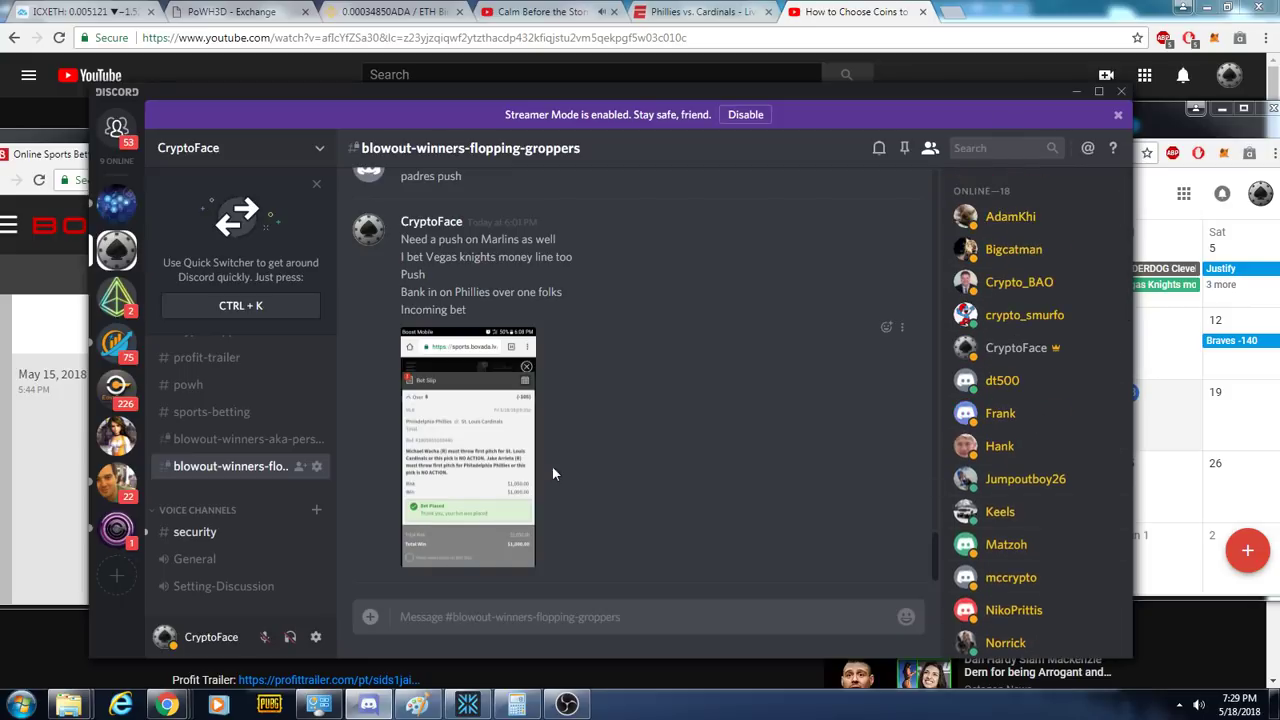
pyautogui.scroll(-3)
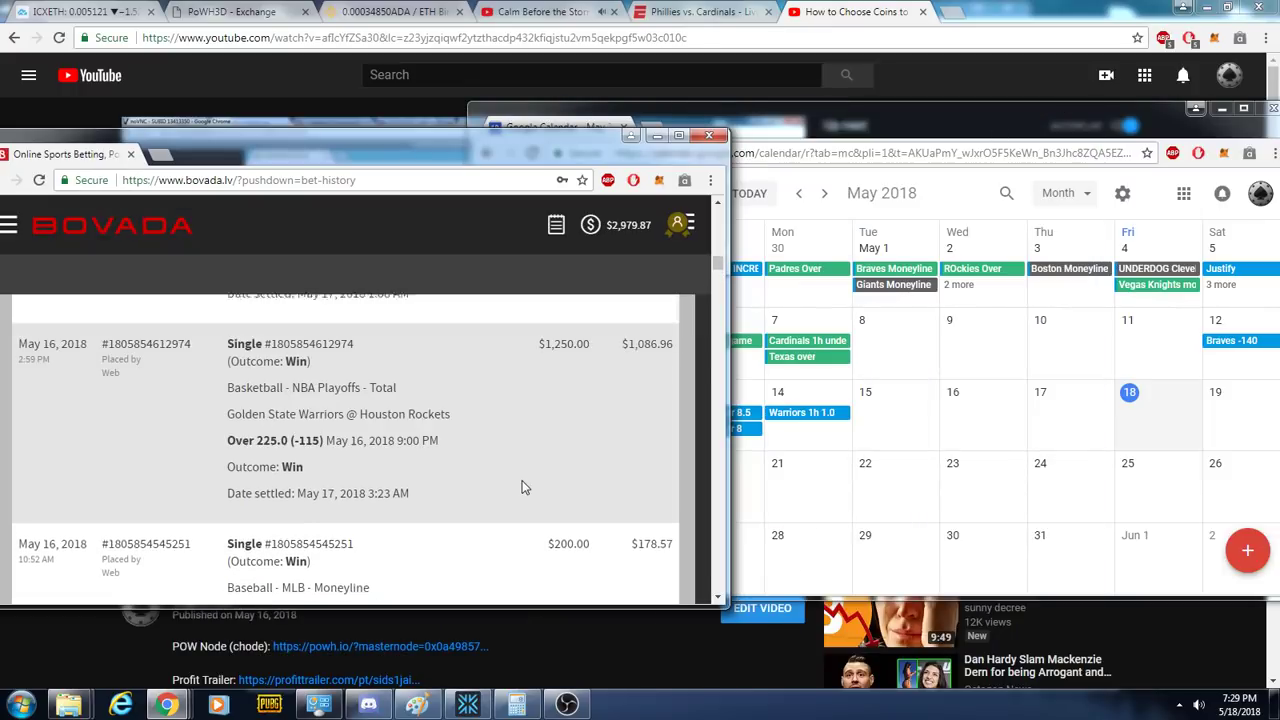
# Scroll the history to the May 18 Marlins 1H push, then bring up ESPN's Phillies–Cardinals tracker
pyautogui.scroll(-3)
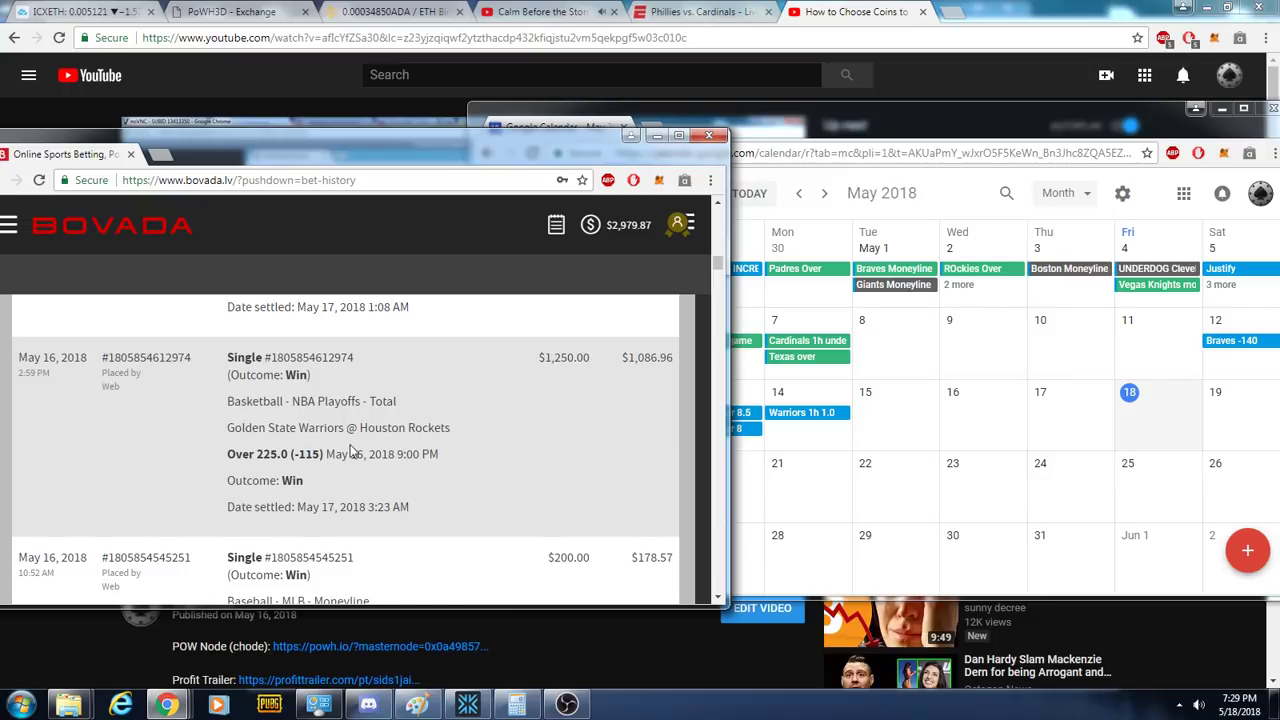
pyautogui.scroll(-3)
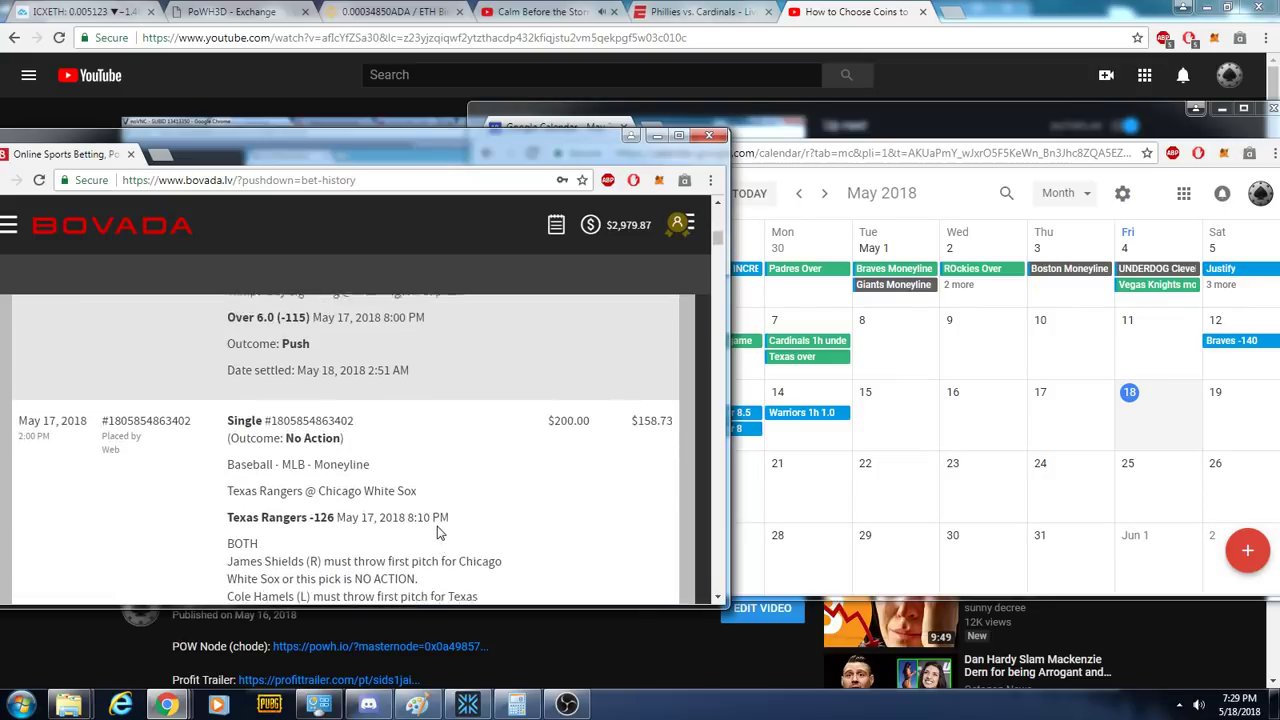
pyautogui.scroll(-3)
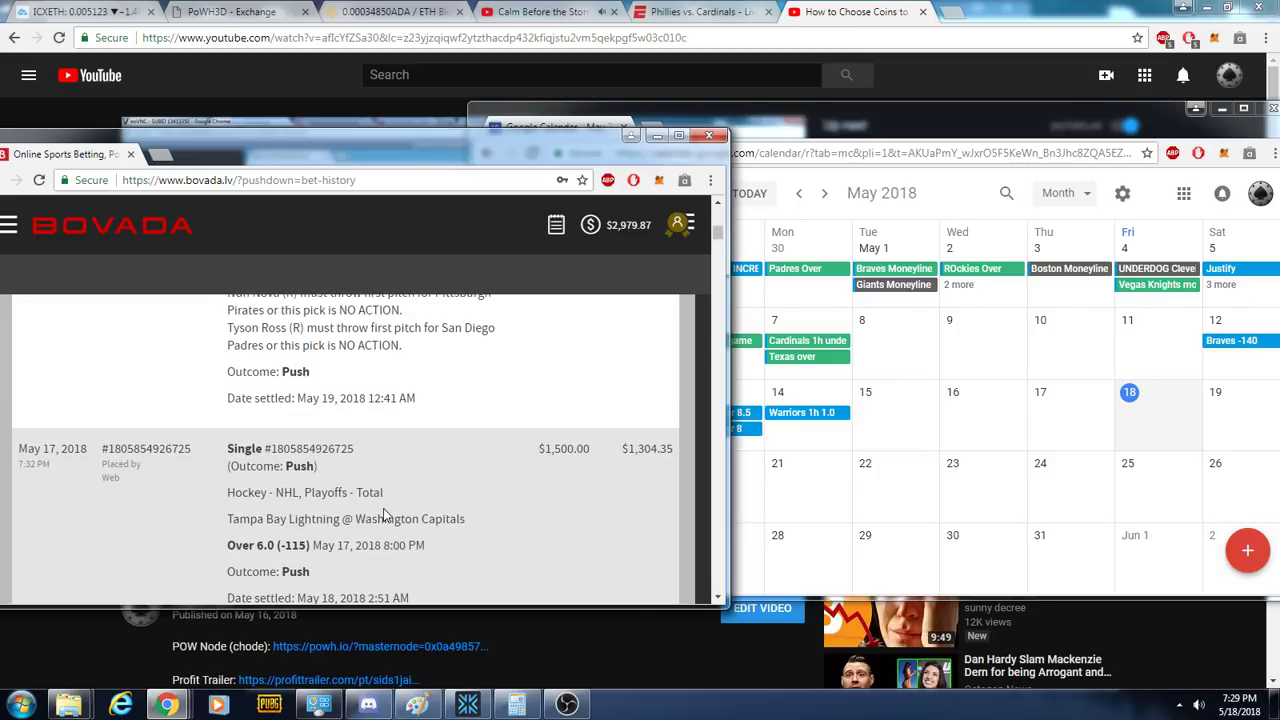
pyautogui.moveTo(509, 469)
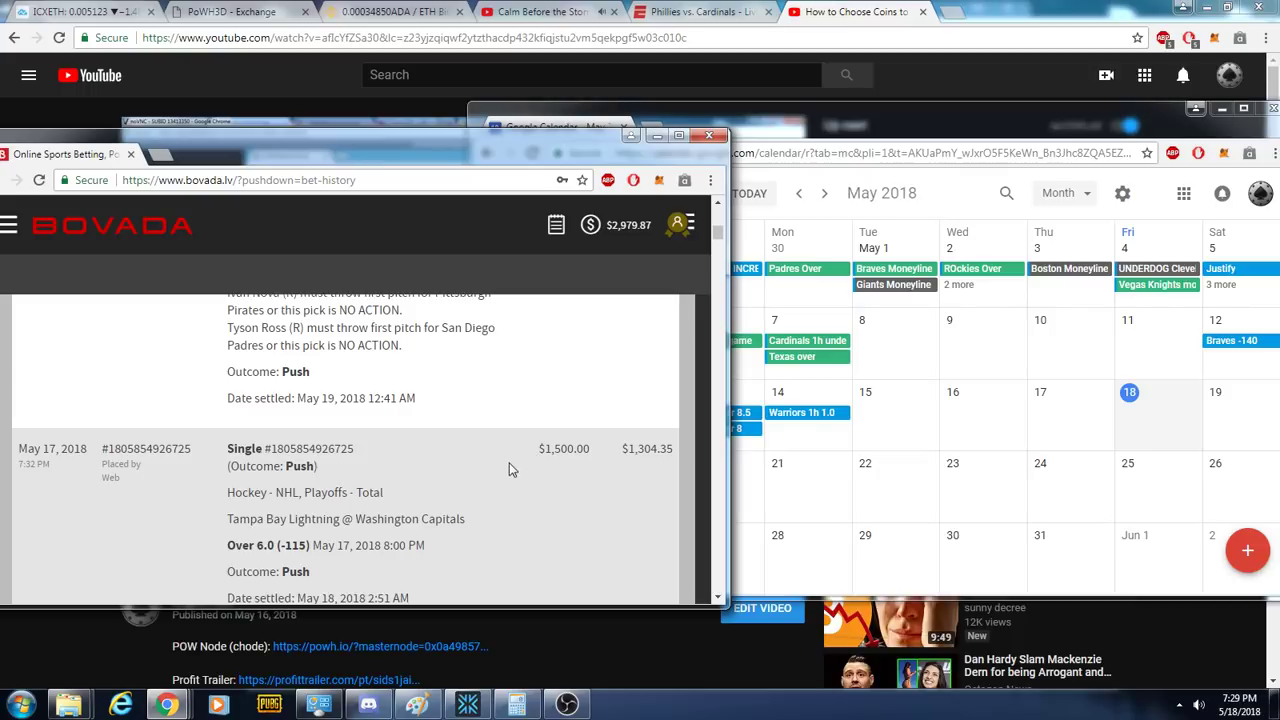
pyautogui.moveTo(517, 470)
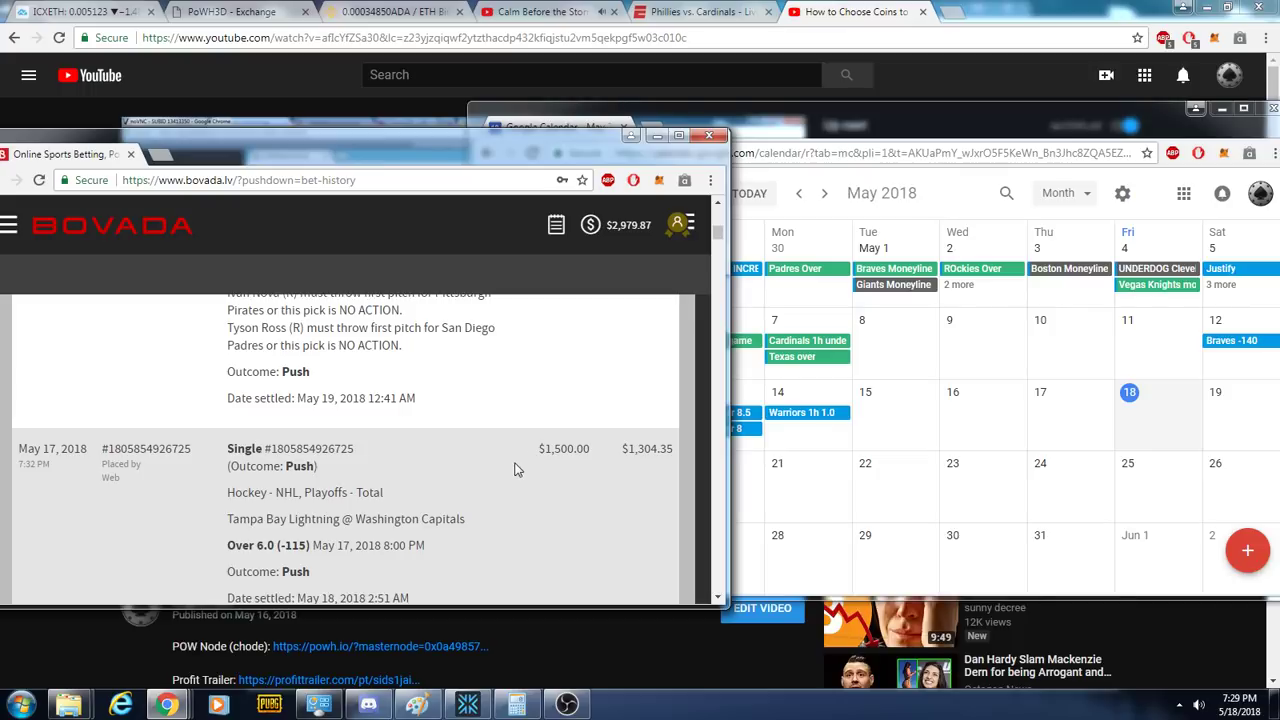
pyautogui.moveTo(563, 504)
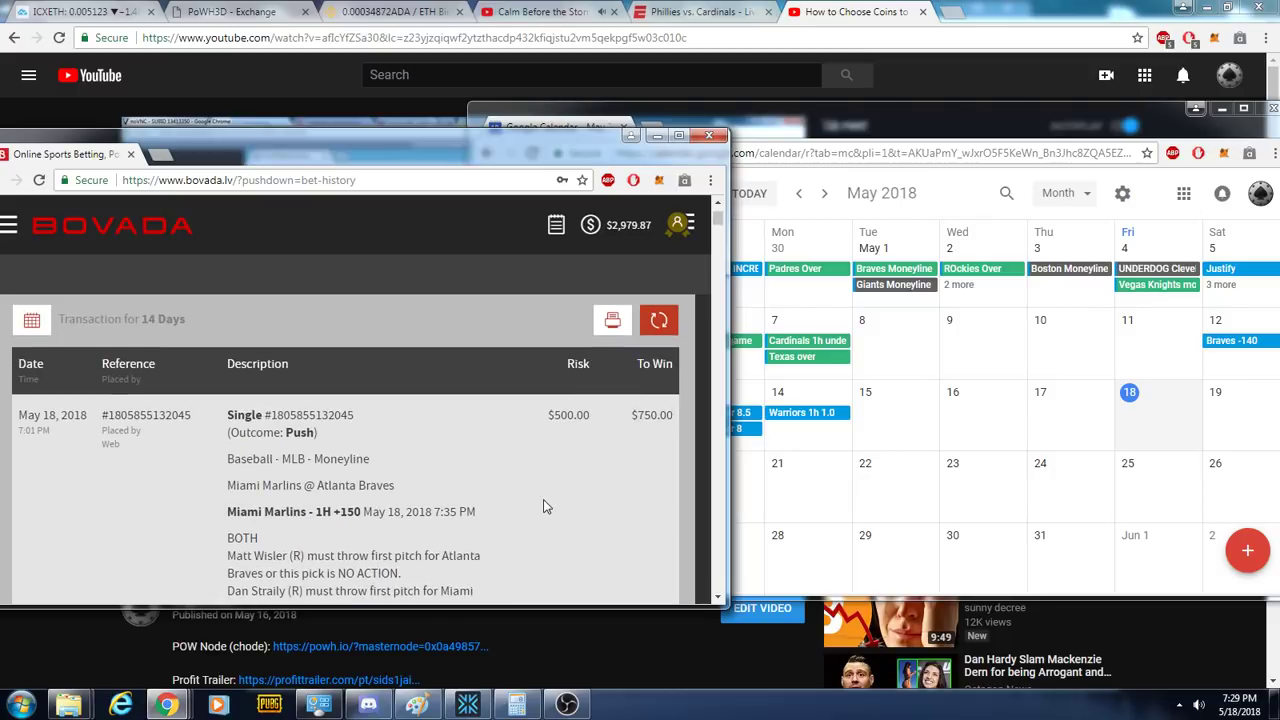
pyautogui.scroll(-3)
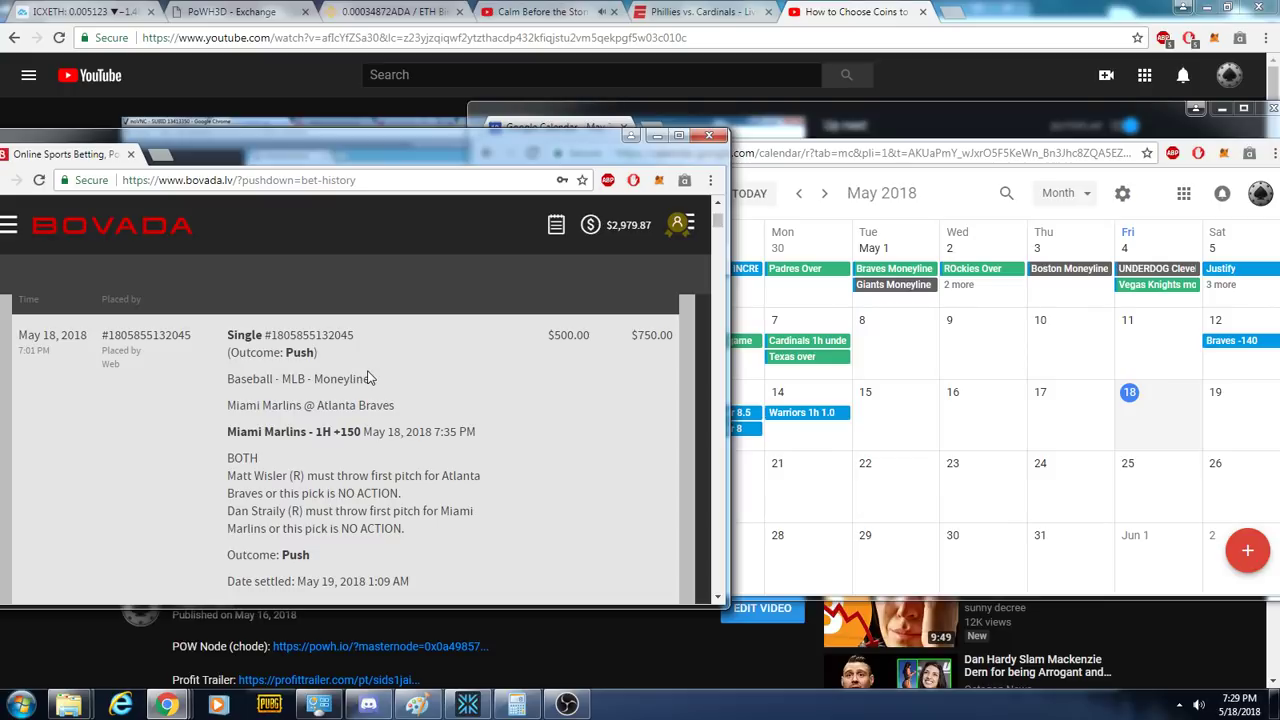
pyautogui.click(700, 12)
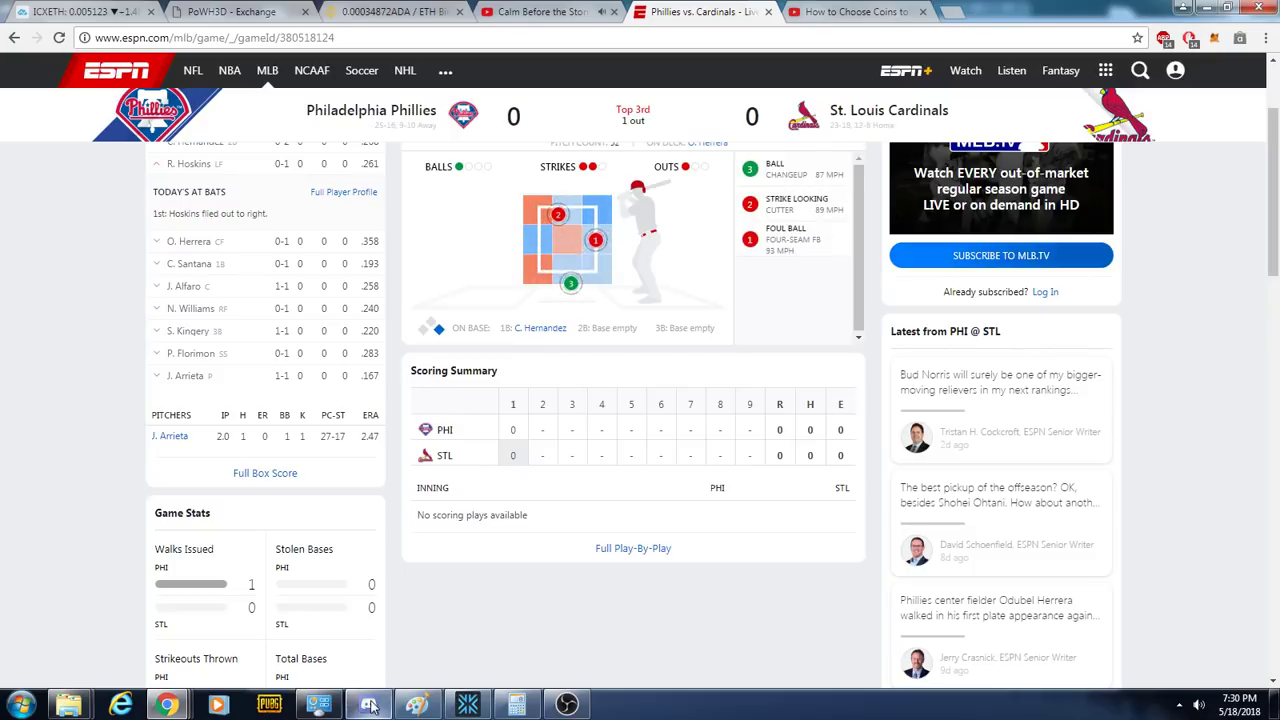
# Restore Discord, visit #sports-betting, then open #blowout-winners-aka-personal-picks with its bet slips
pyautogui.click(369, 704)
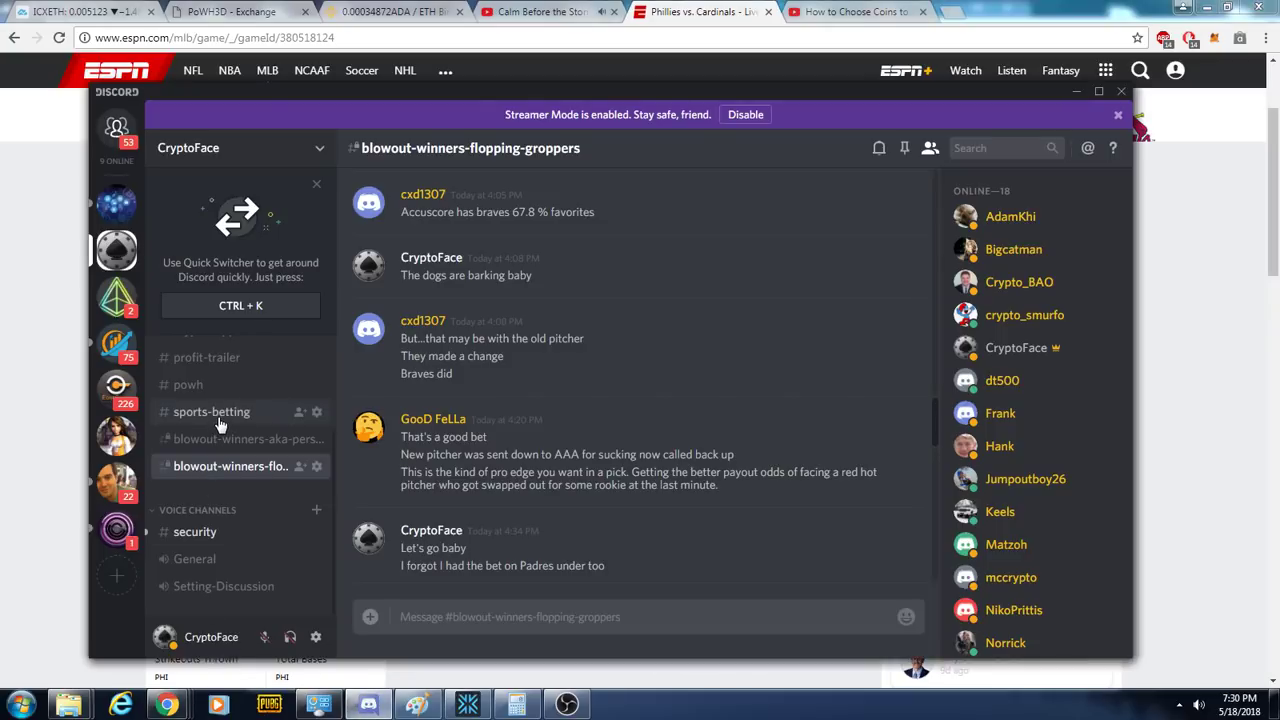
pyautogui.click(211, 411)
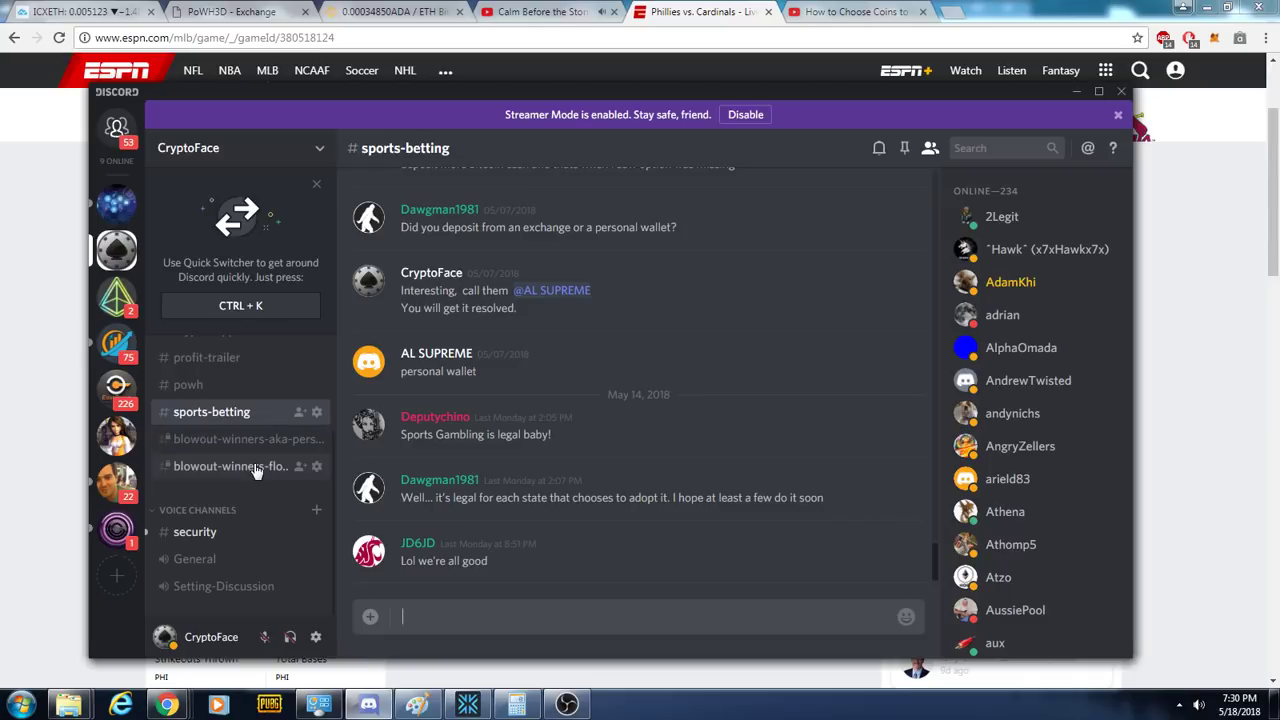
pyautogui.moveTo(70, 449)
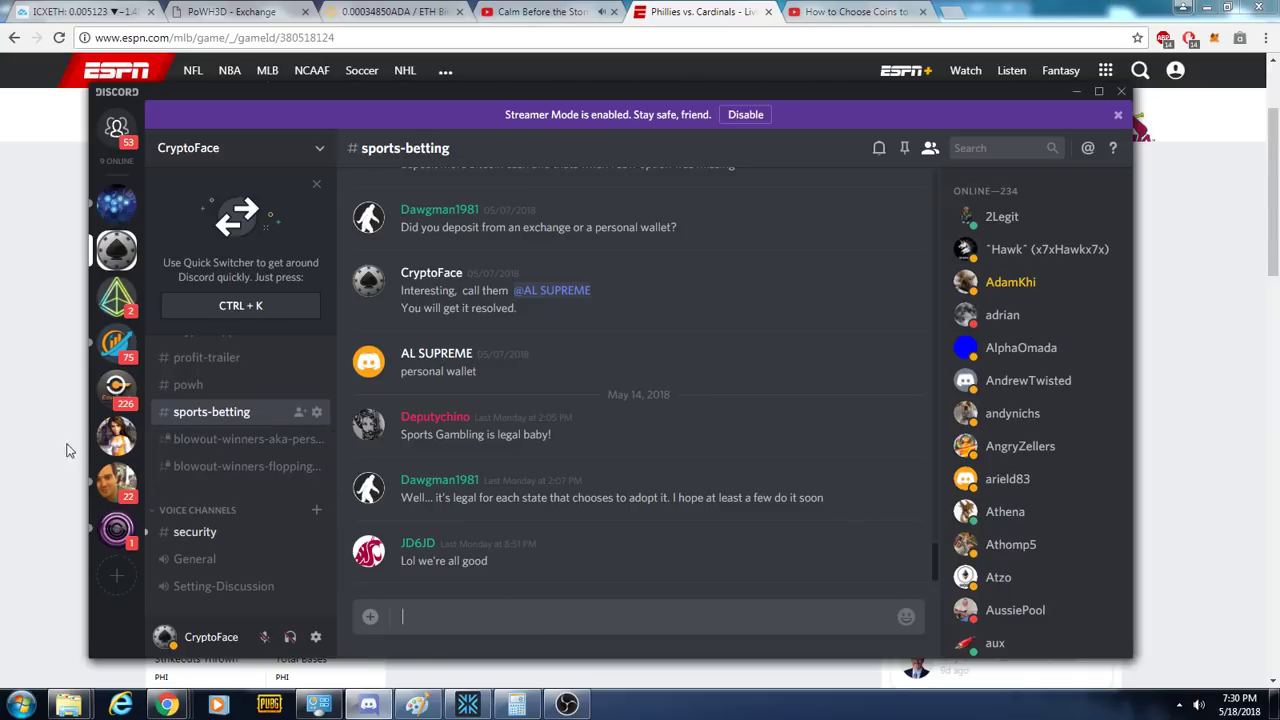
pyautogui.moveTo(855, 11)
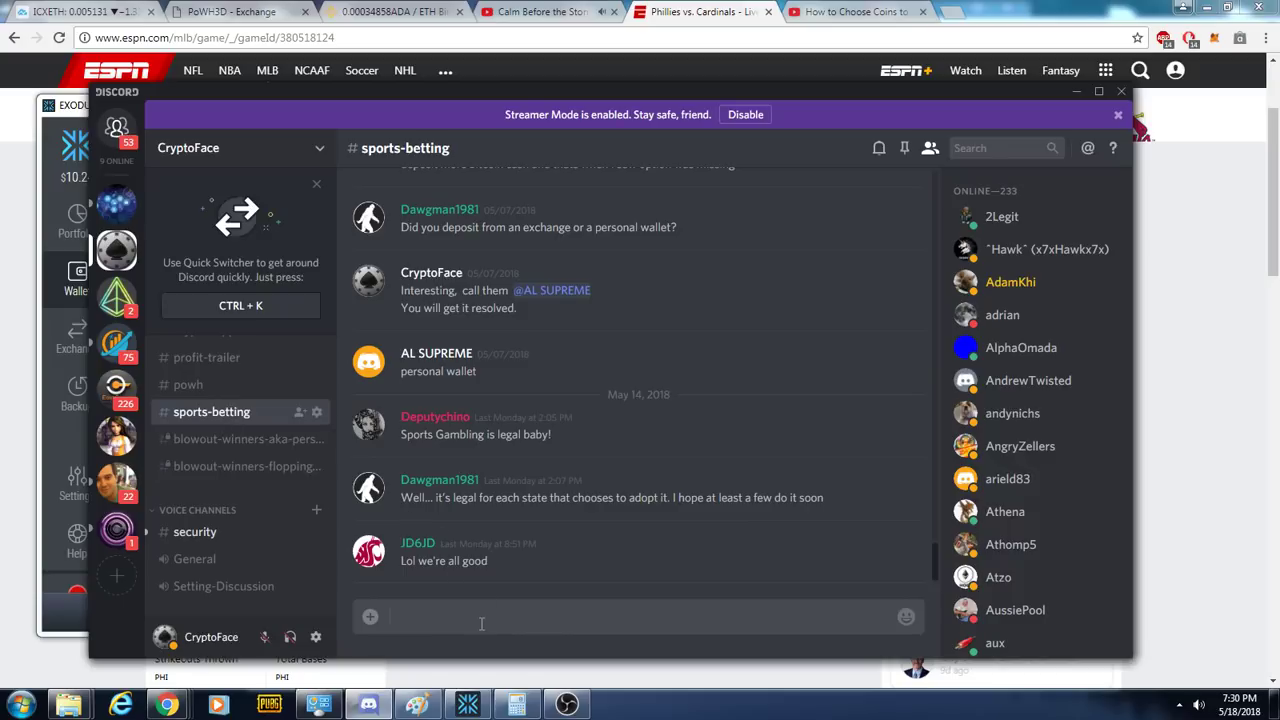
pyautogui.click(481, 616)
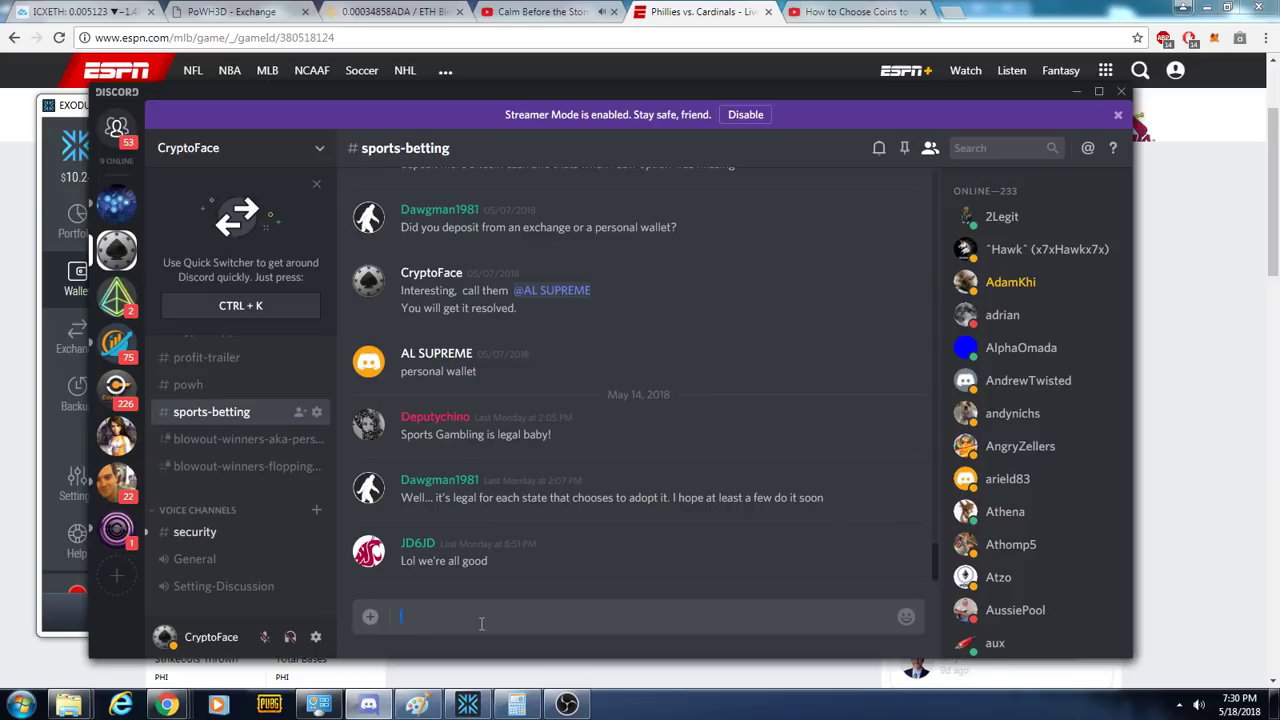
pyautogui.moveTo(252, 461)
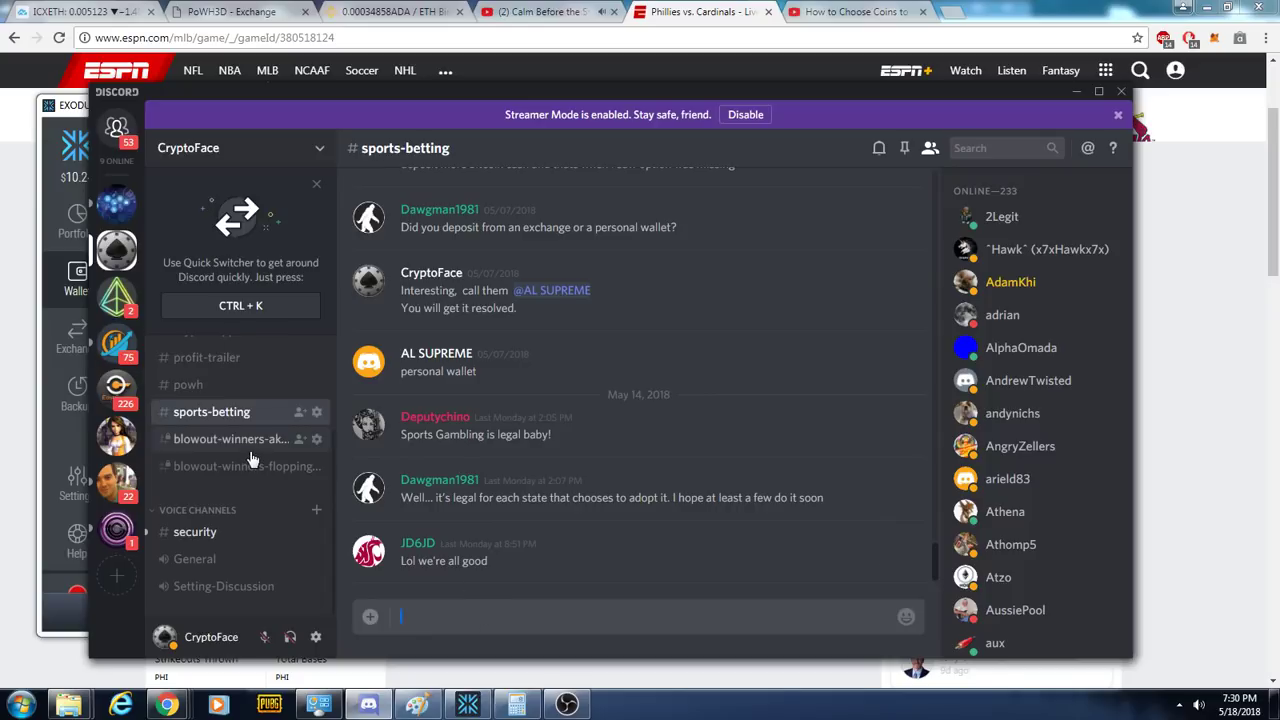
pyautogui.click(231, 439)
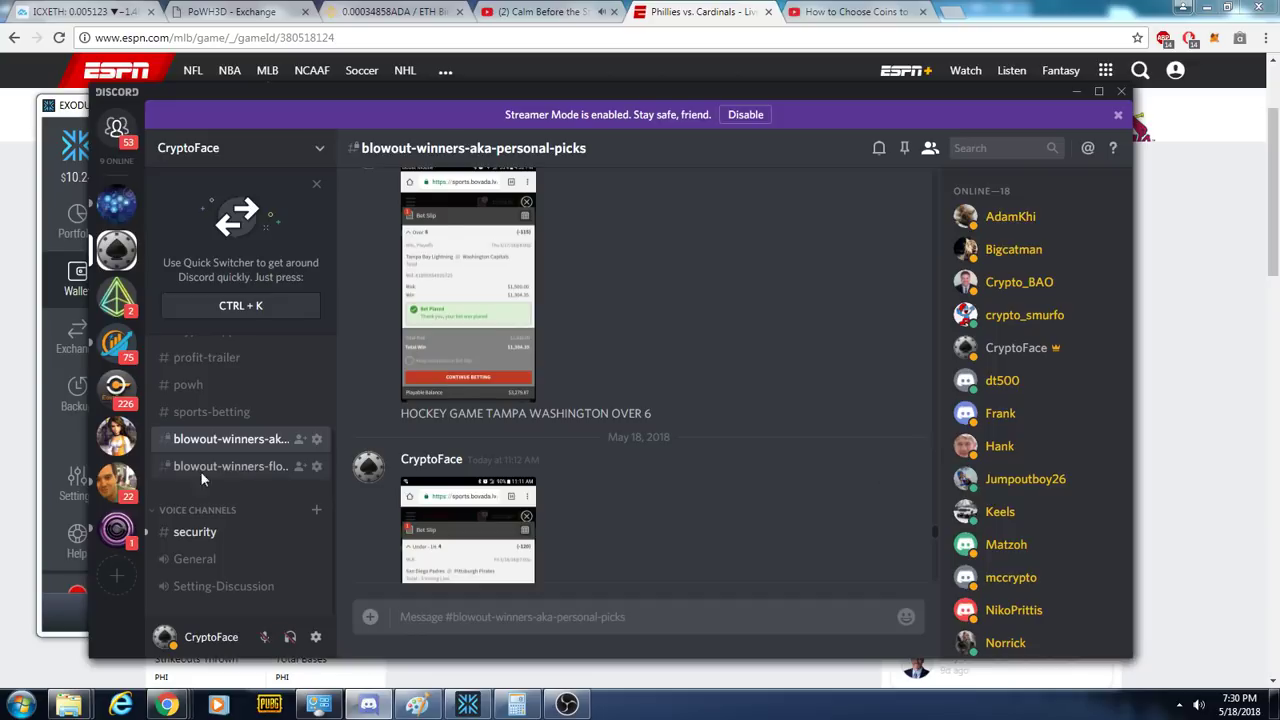
pyautogui.click(231, 466)
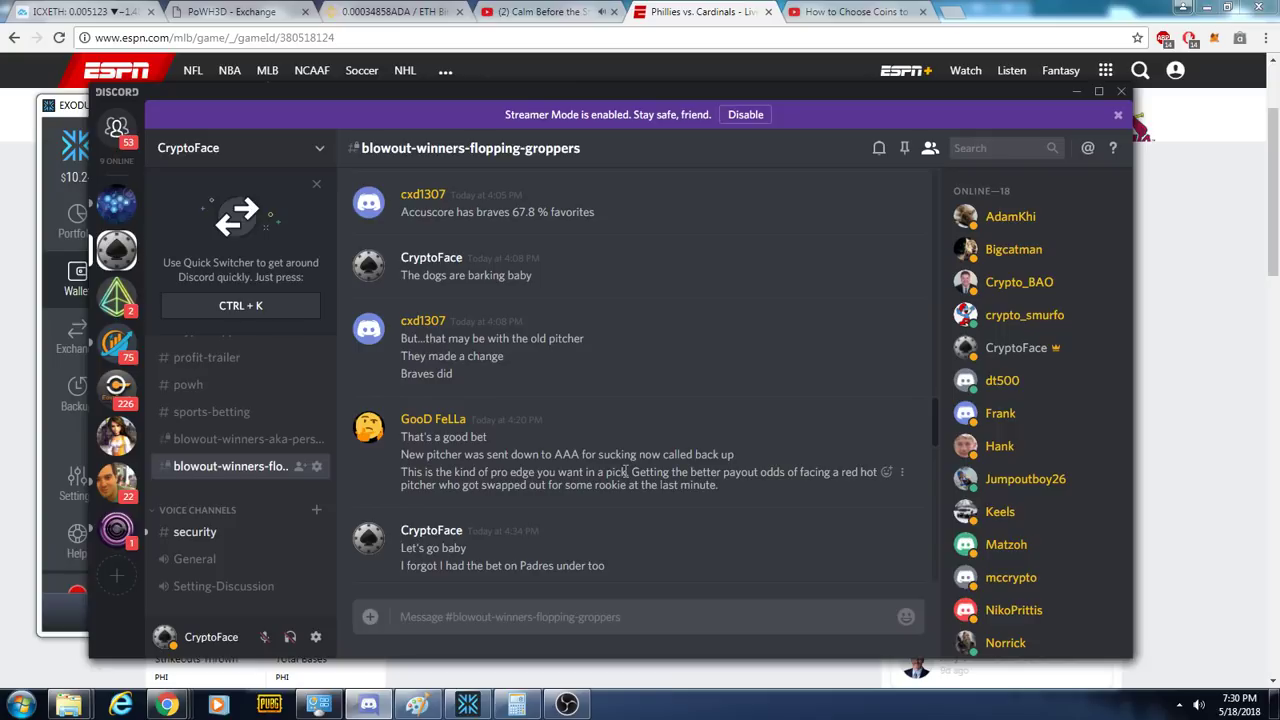
pyautogui.moveTo(1025, 478)
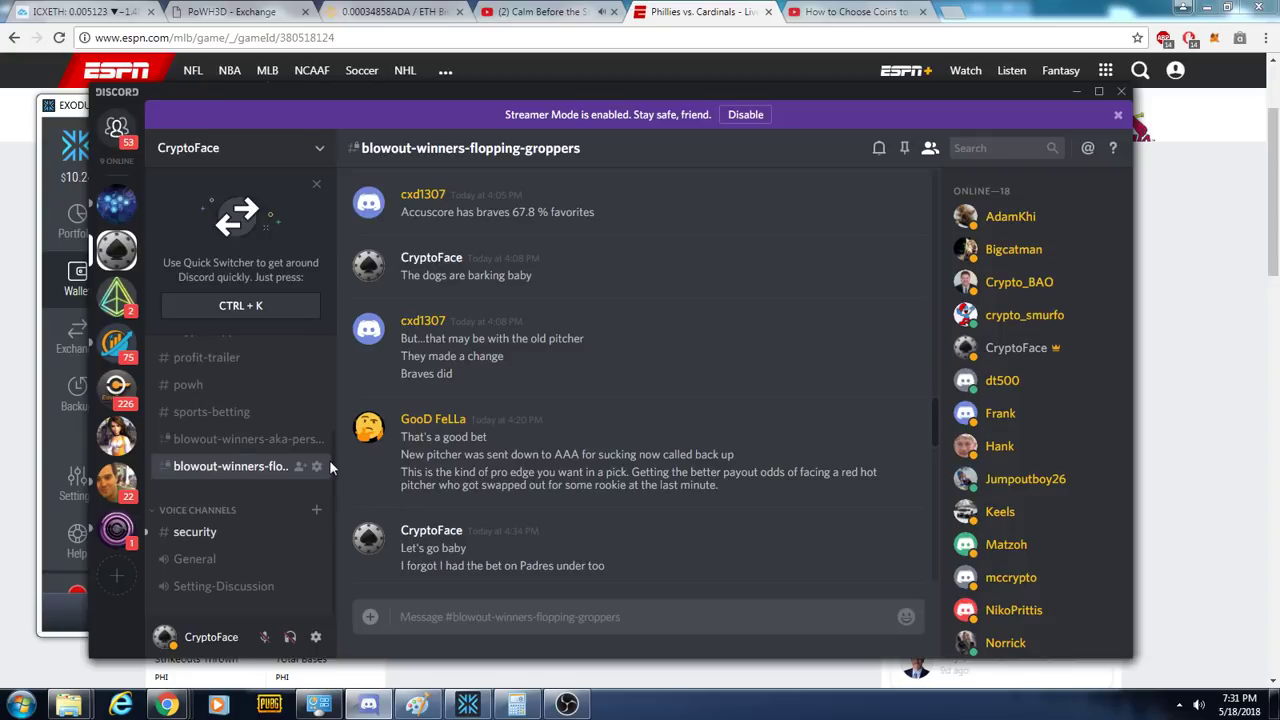
pyautogui.moveTo(146, 320)
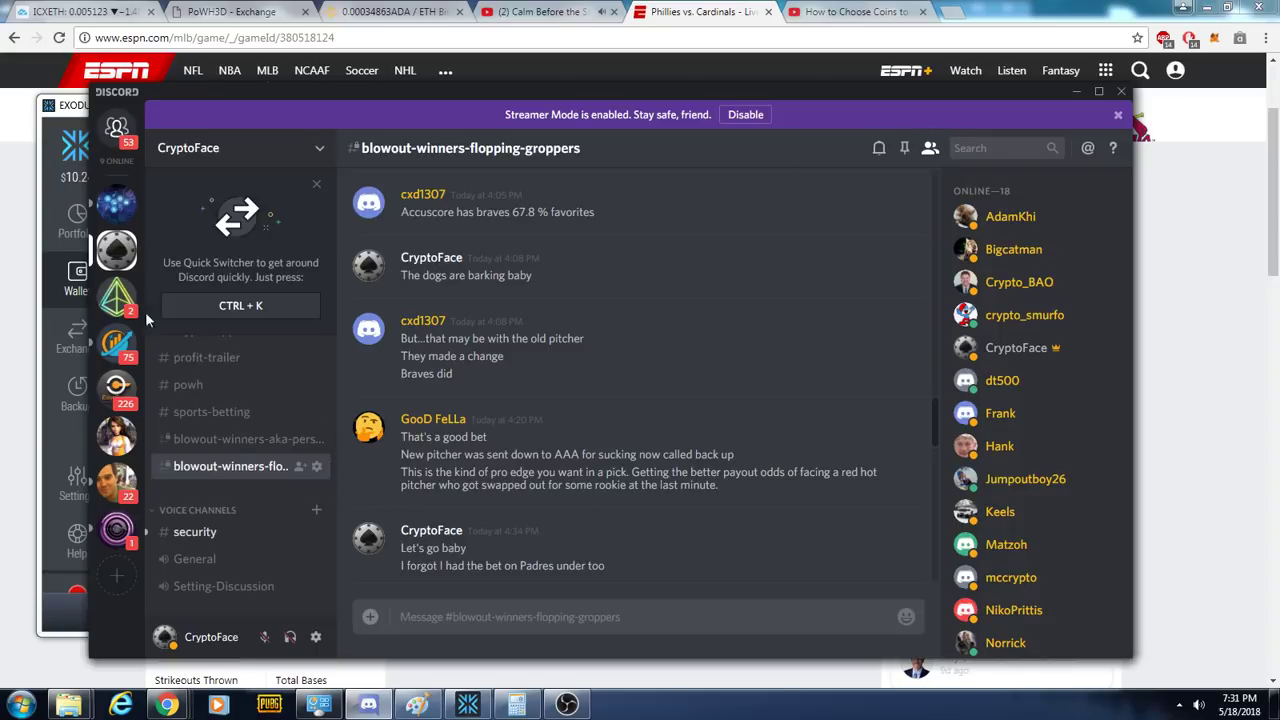
pyautogui.moveTo(268, 403)
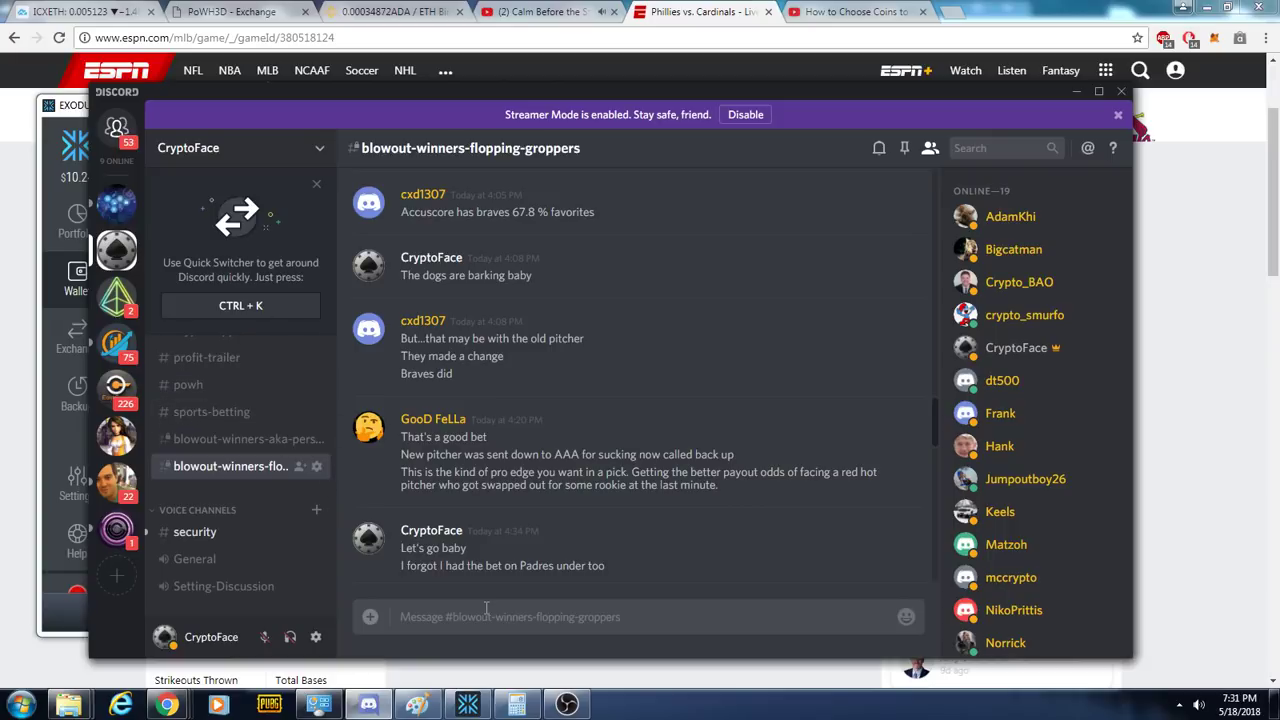
pyautogui.moveTo(480, 557)
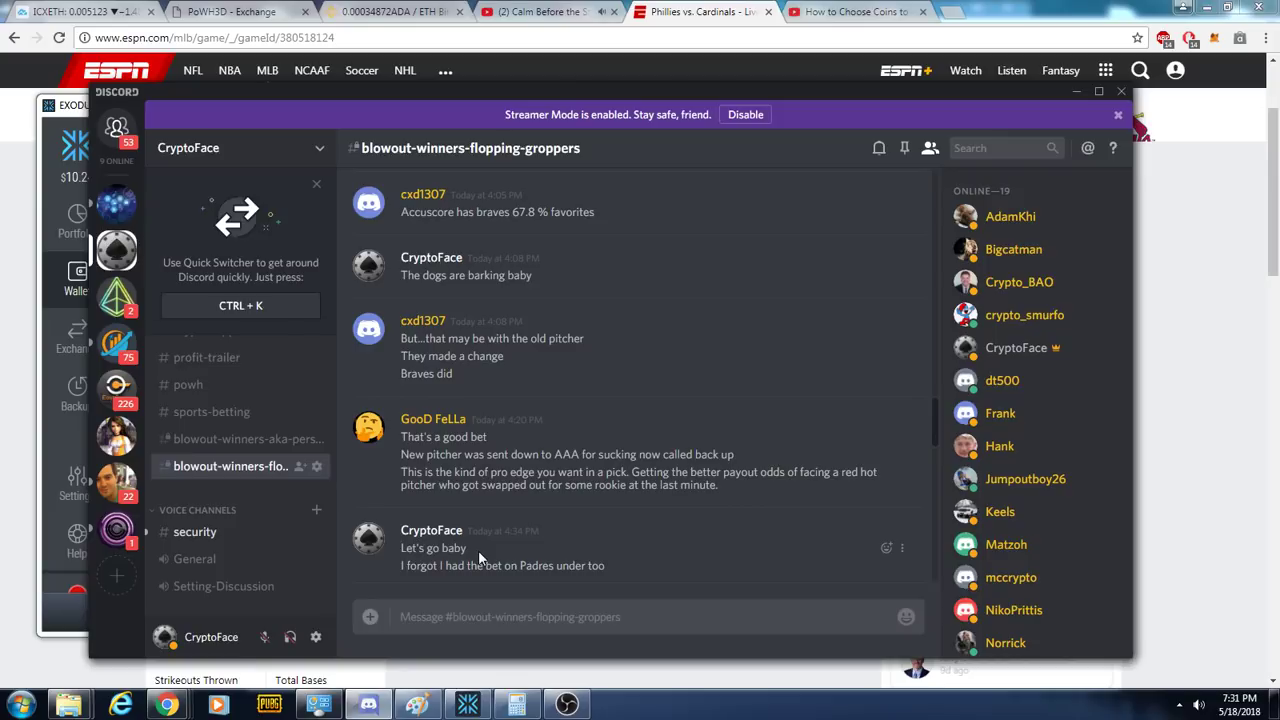
pyautogui.moveTo(644, 158)
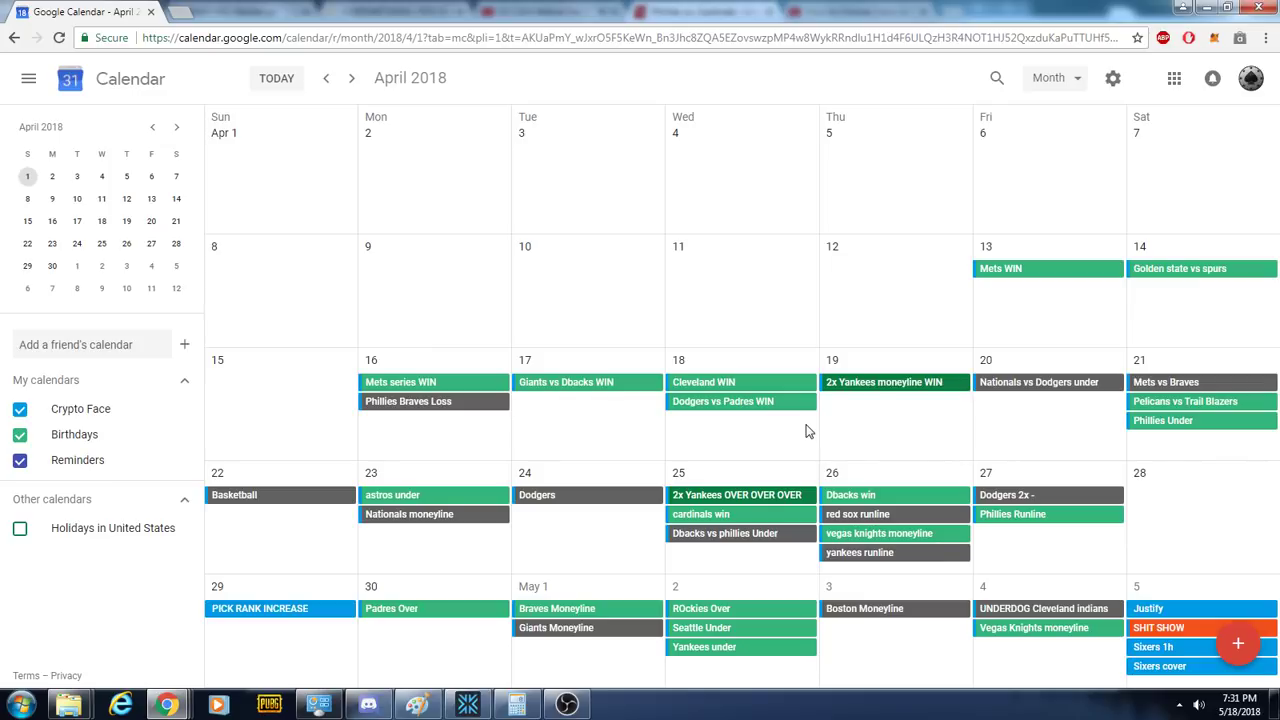
pyautogui.moveTo(1024, 270)
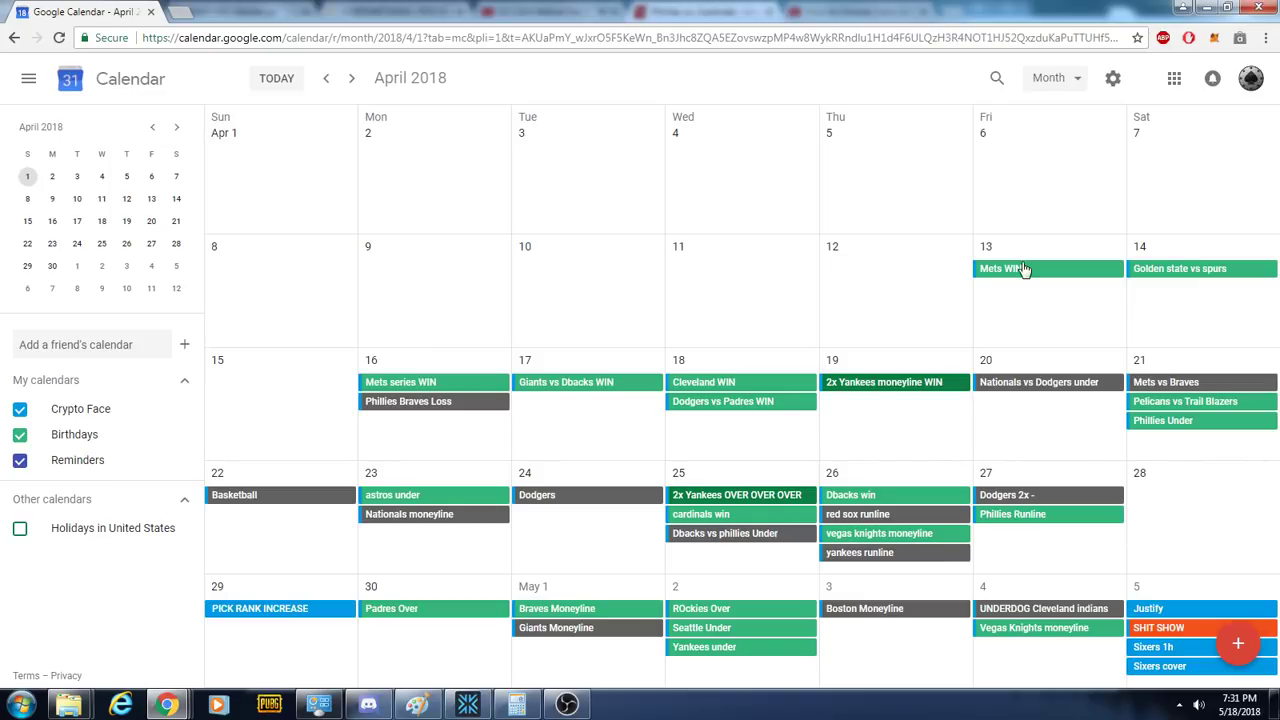
# Advance the picks calendar from April to May 2018
pyautogui.click(352, 78)
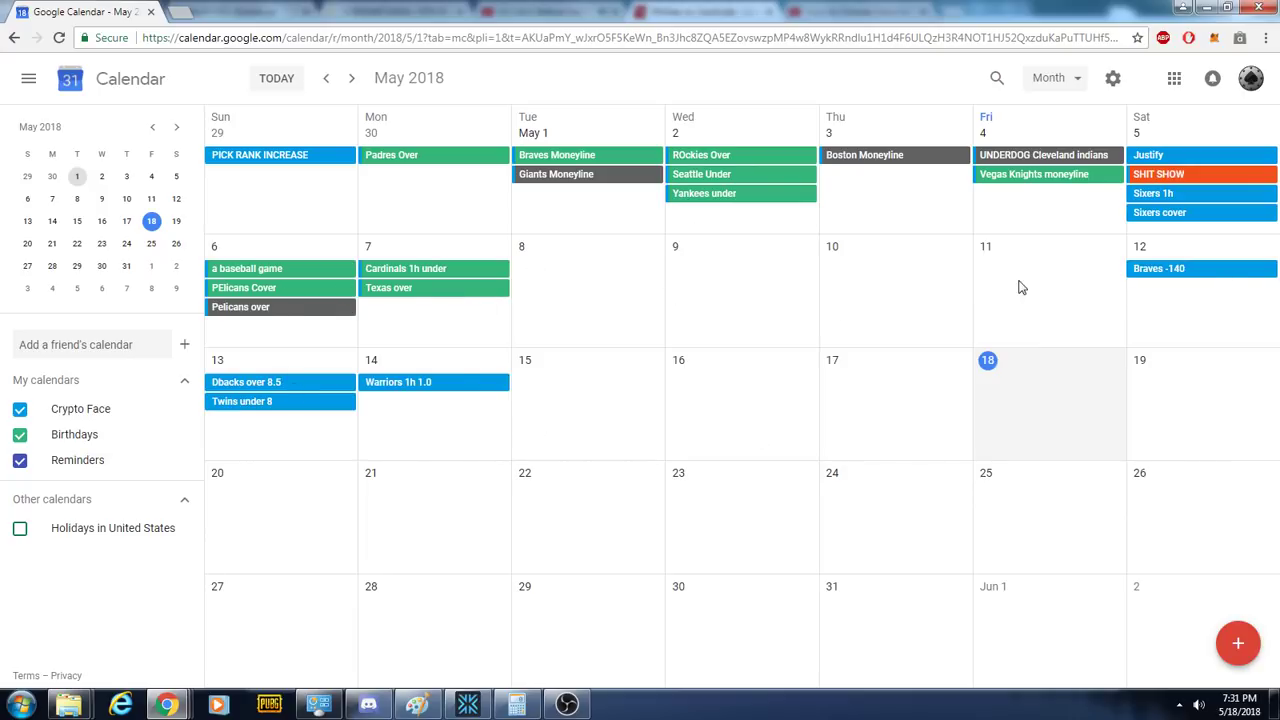
pyautogui.moveTo(967, 256)
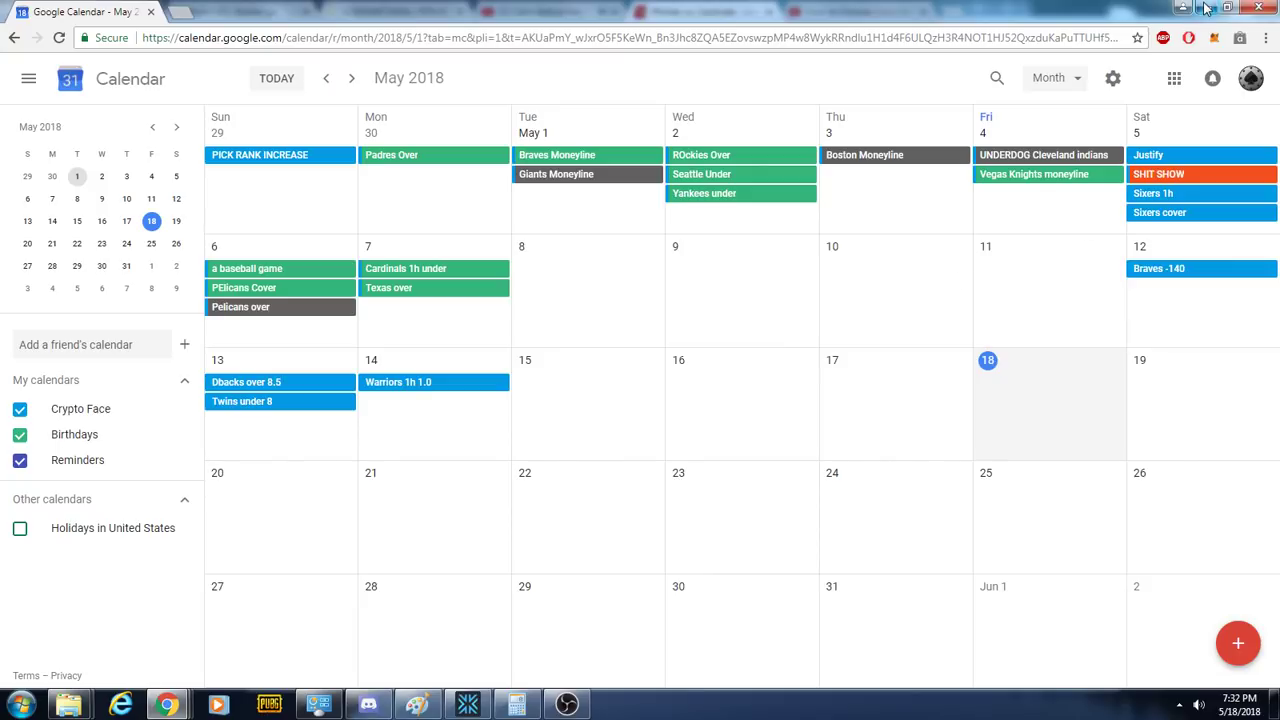
# Minimize Google Calendar to reveal ESPN's scoreless Phillies–Cardinals game in the top 3rd
pyautogui.click(700, 11)
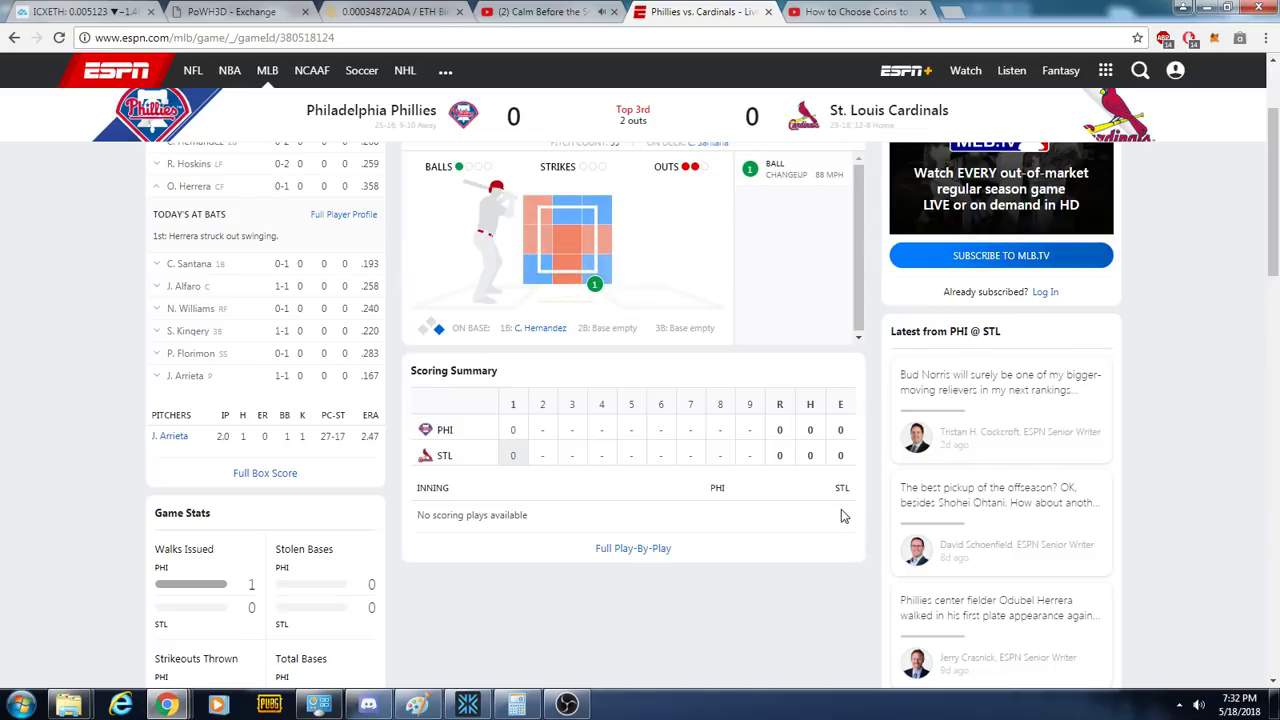
pyautogui.moveTo(350, 672)
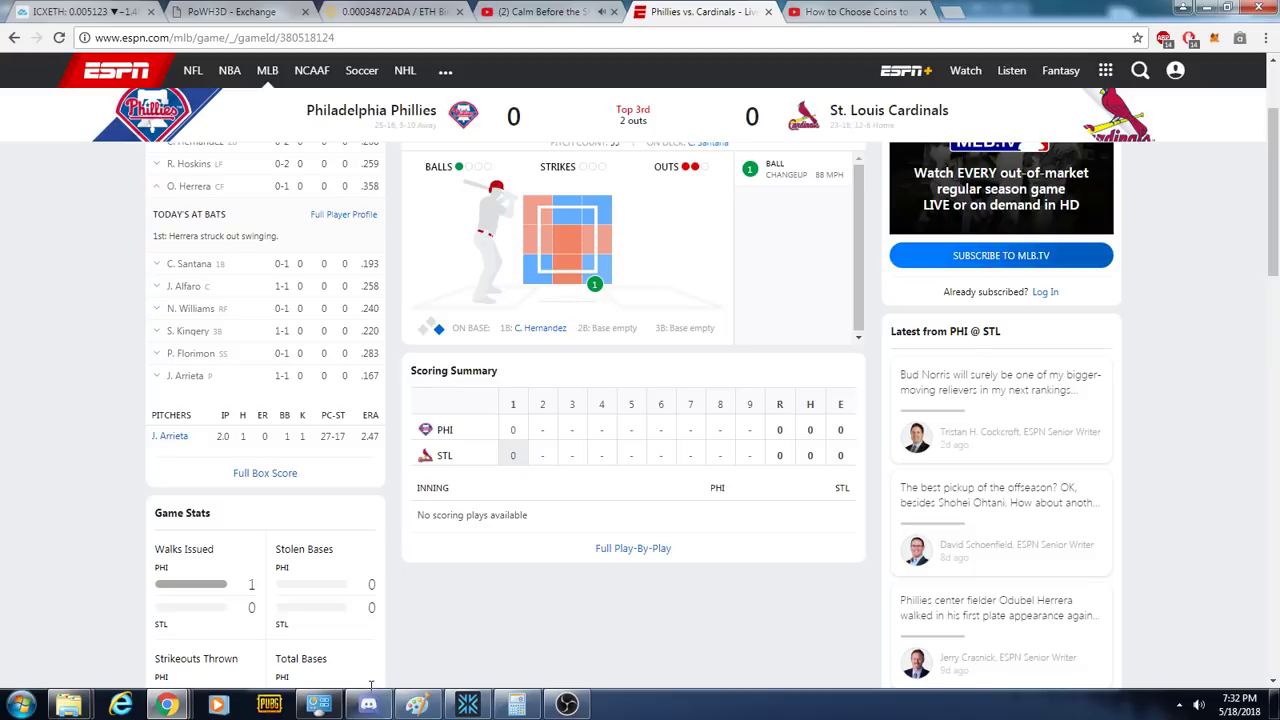
pyautogui.moveTo(392, 664)
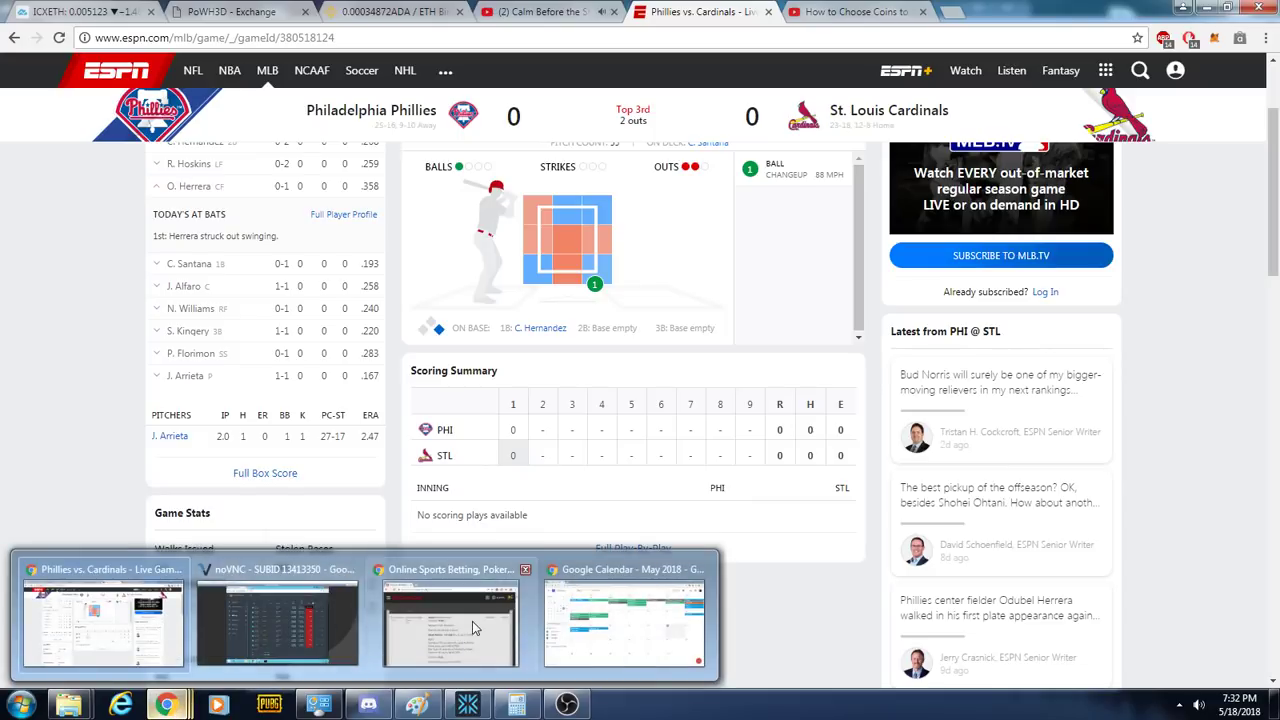
# Restore the Google Calendar window showing the May 2018 picks from the taskbar
pyautogui.click(625, 618)
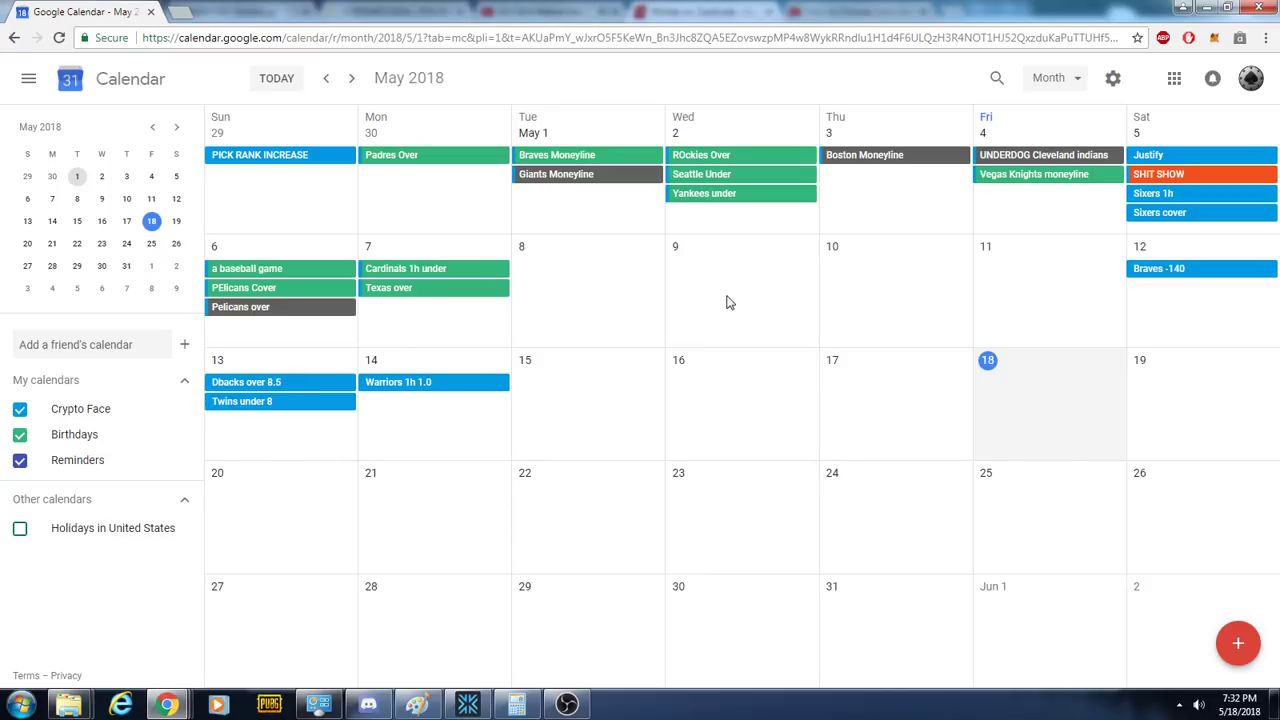
pyautogui.moveTo(718, 322)
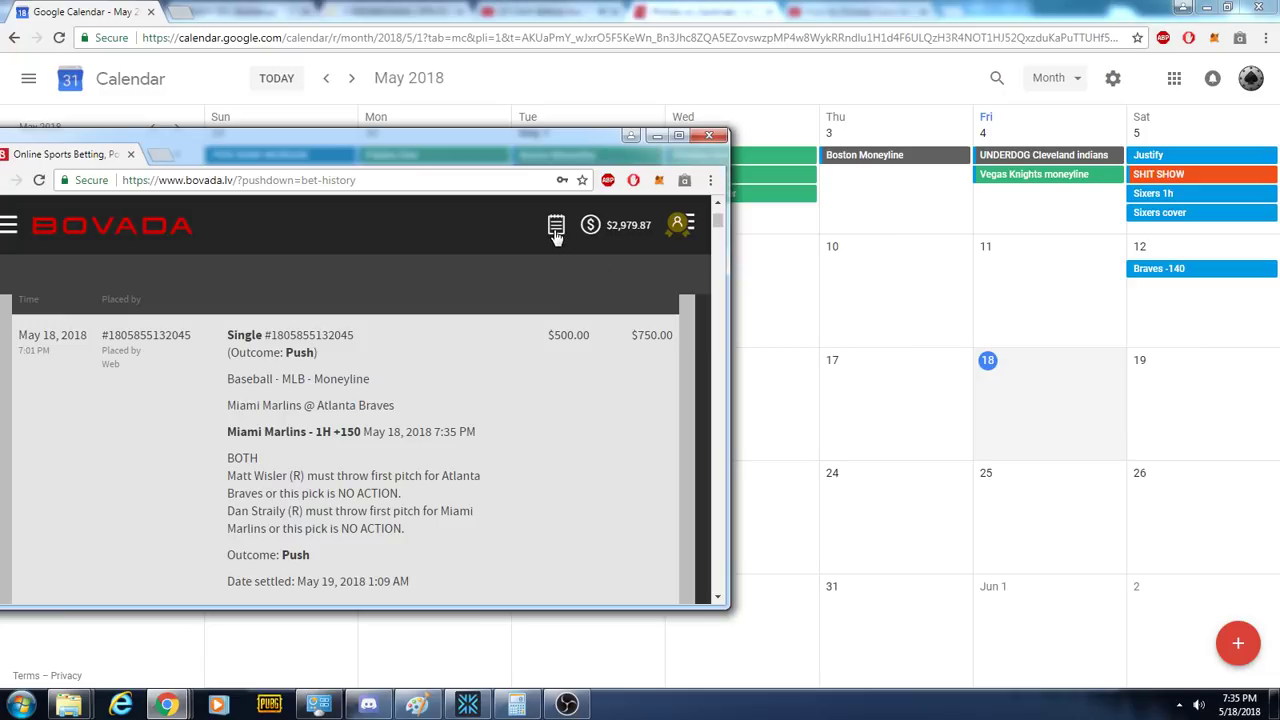
# Open Bovada's open bets and scroll to the $1,050 Phillies–Cardinals Over 8.0
pyautogui.click(556, 224)
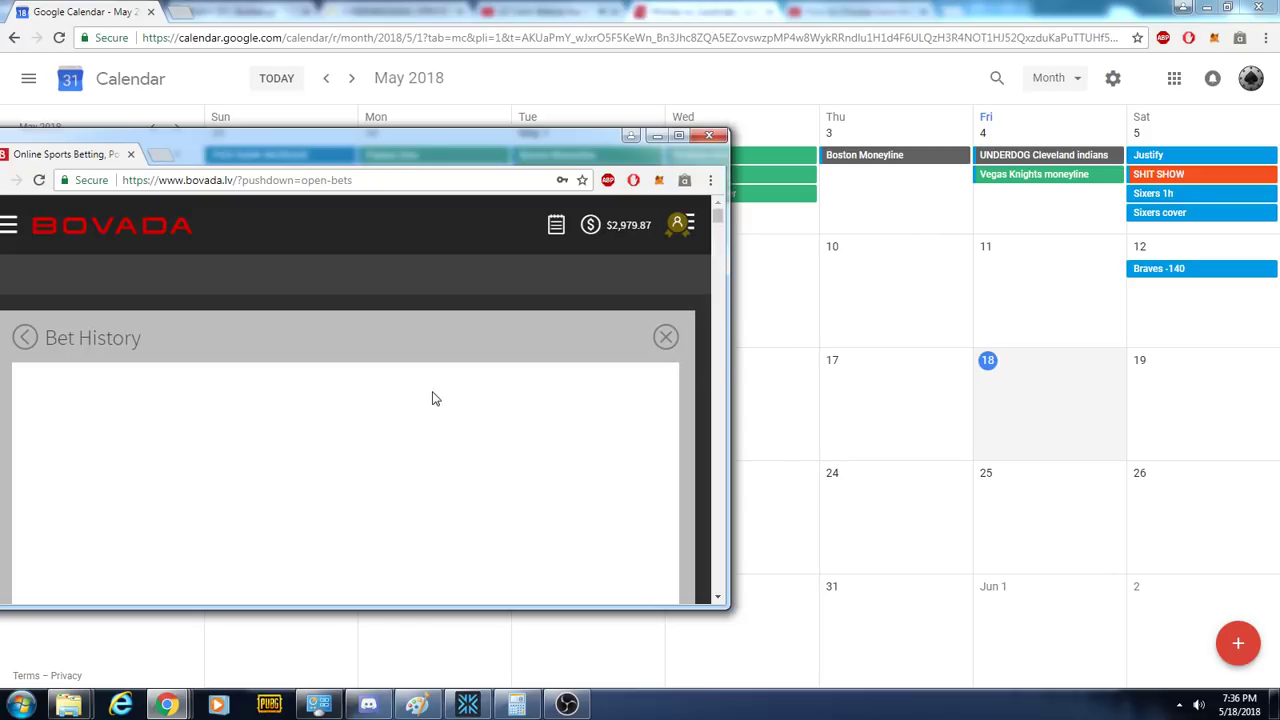
pyautogui.scroll(-3)
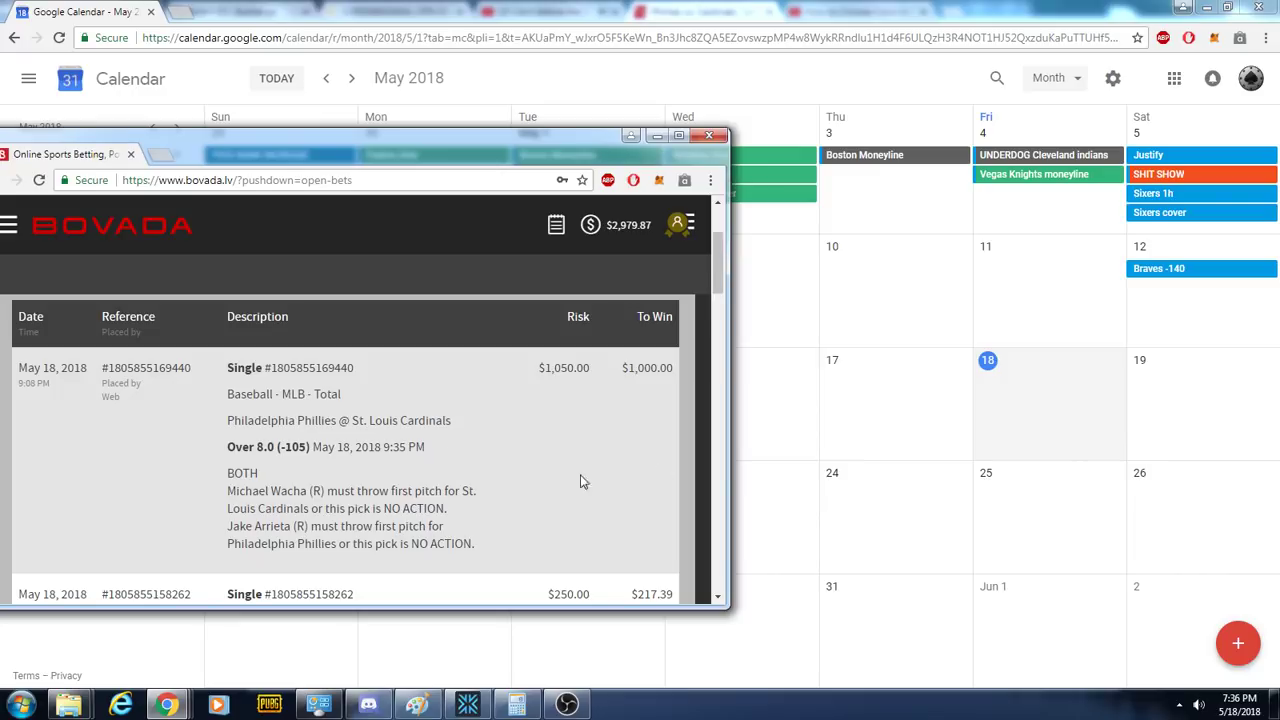
pyautogui.scroll(-3)
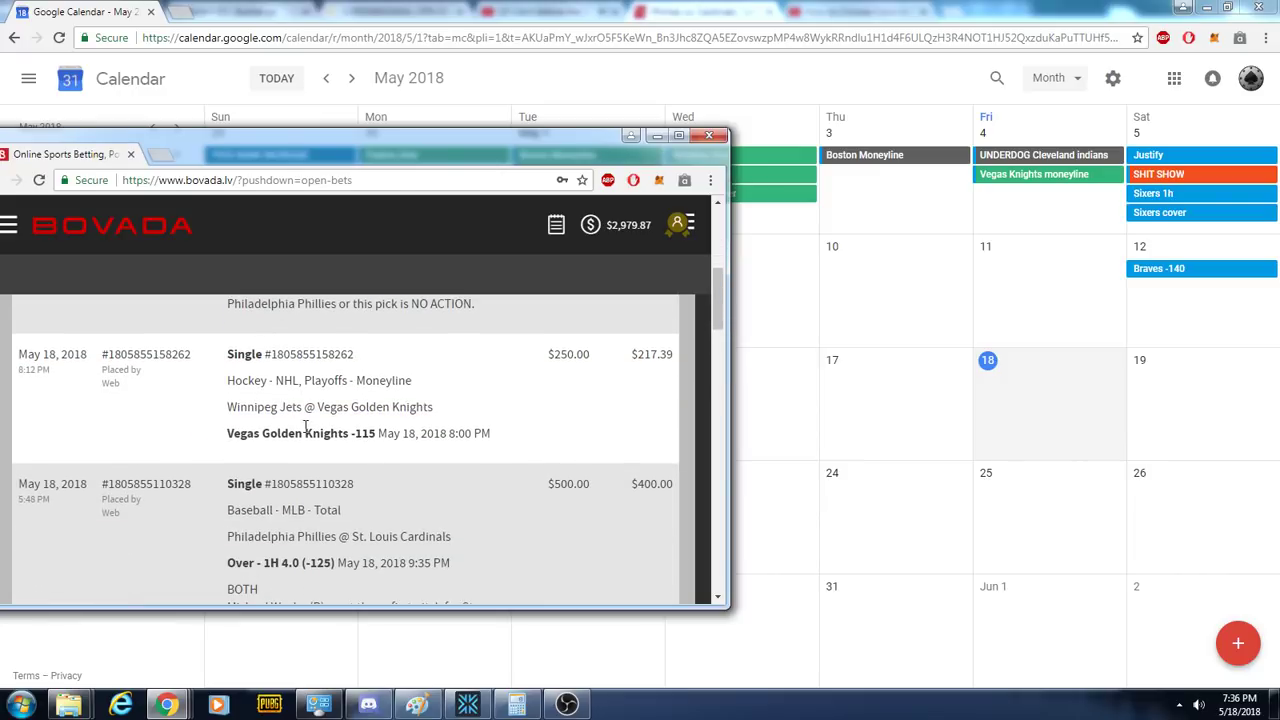
pyautogui.scroll(-3)
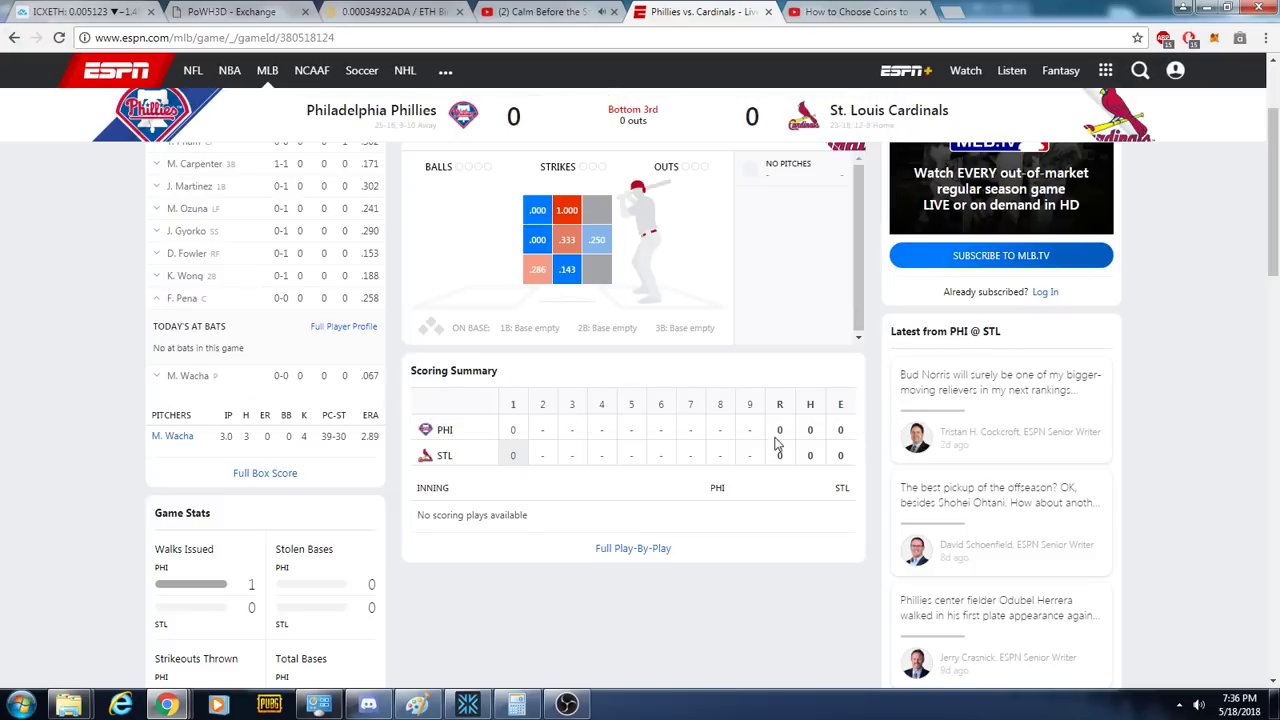
pyautogui.moveTo(620, 72)
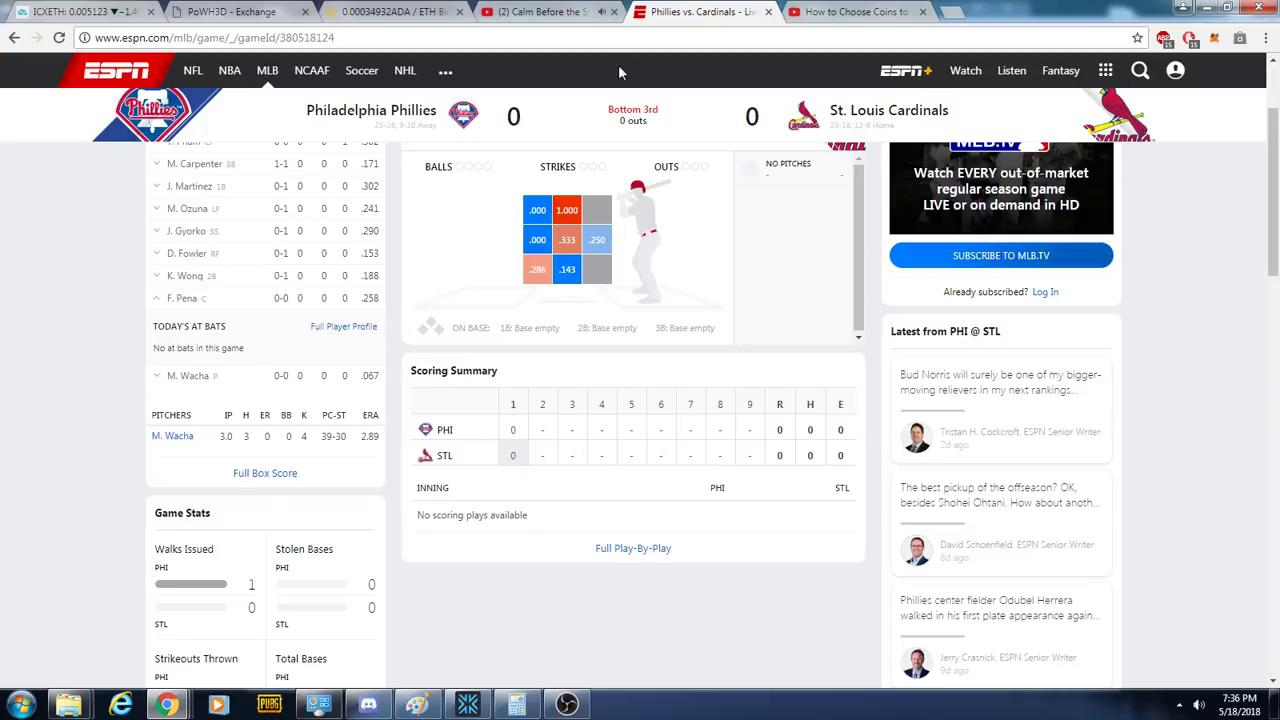
pyautogui.moveTo(772, 210)
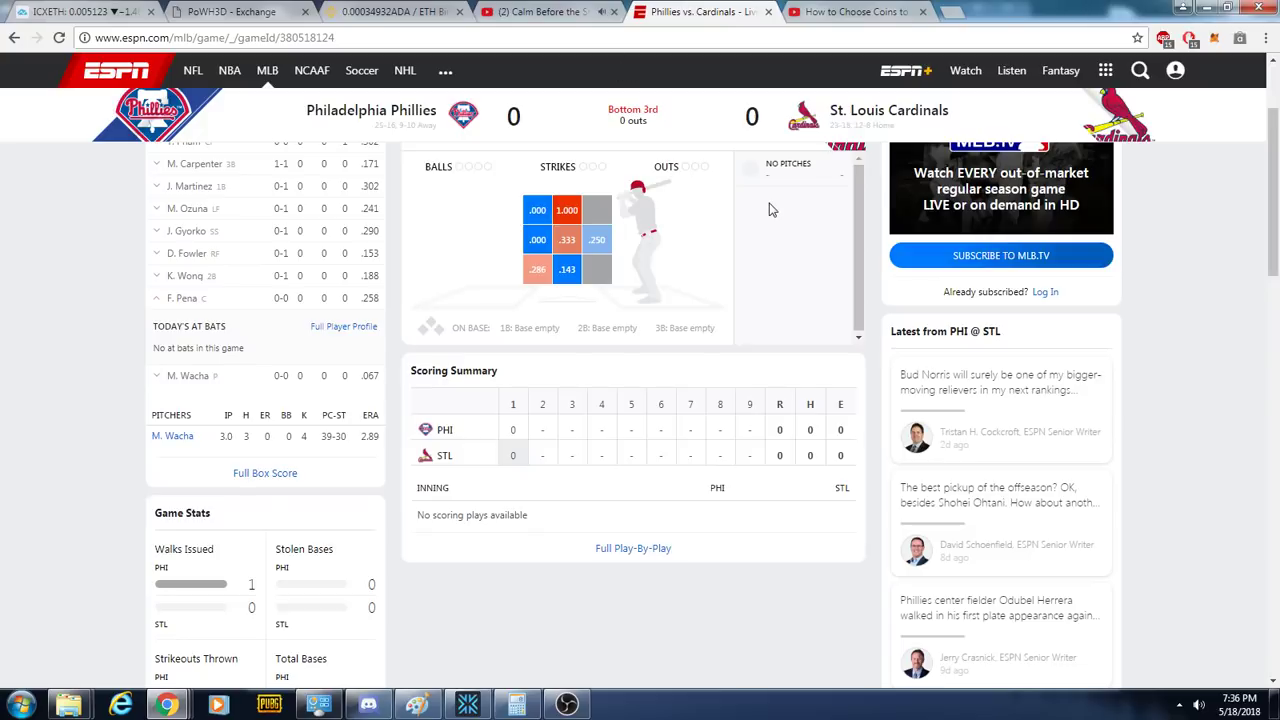